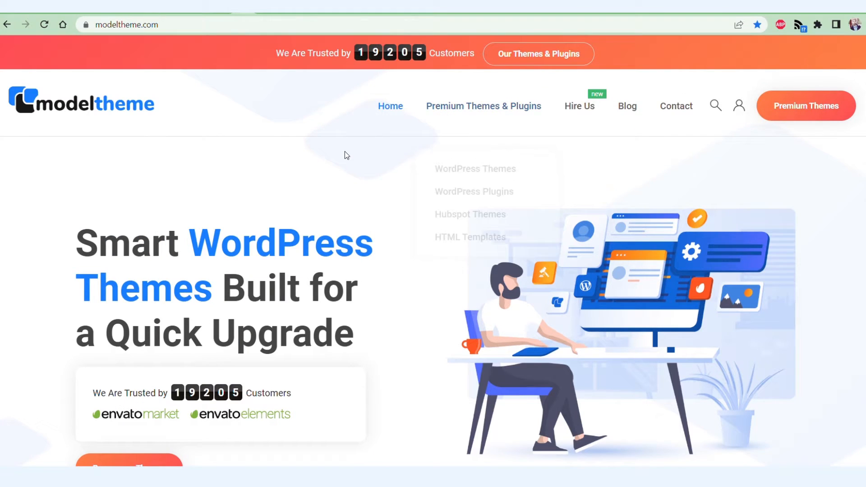
Scroll through the Content Restrict By NFT introduction page
scroll(down, 3)
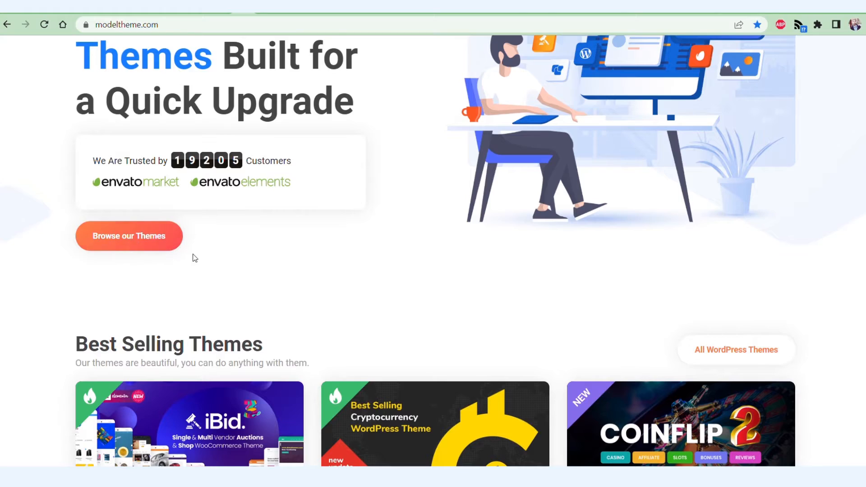
scroll(down, 3)
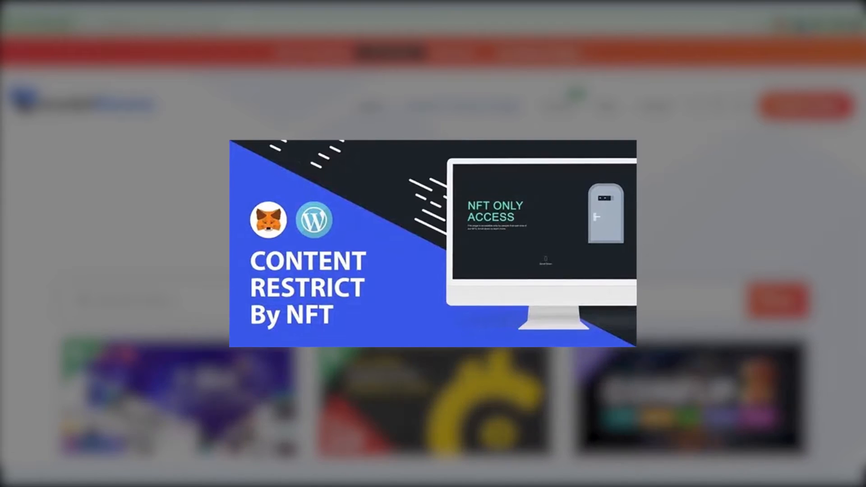
scroll(down, 3)
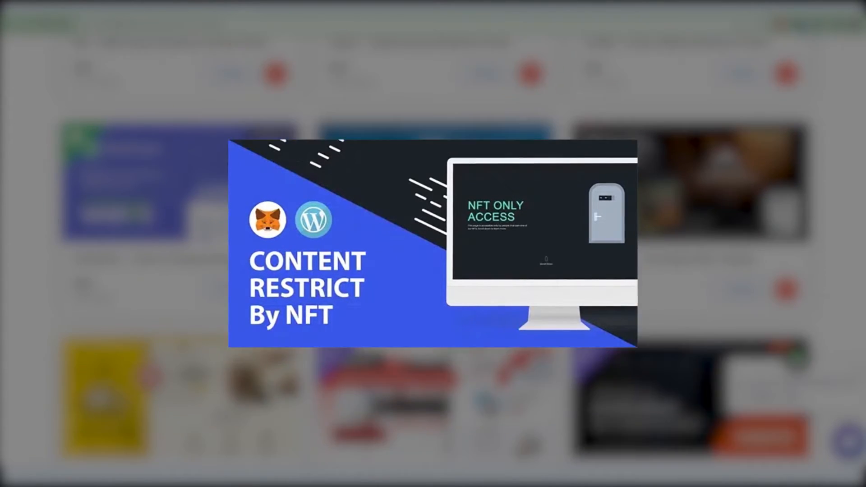
scroll(down, 3)
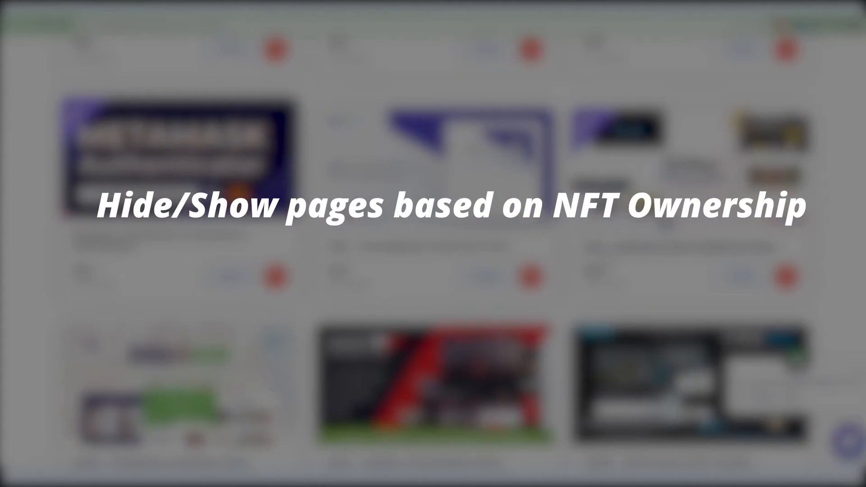
scroll(down, 3)
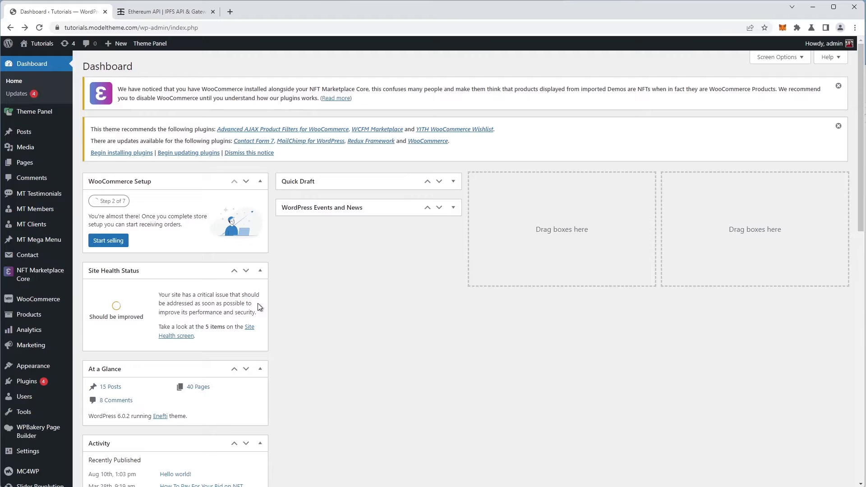
mouse_move(41, 382)
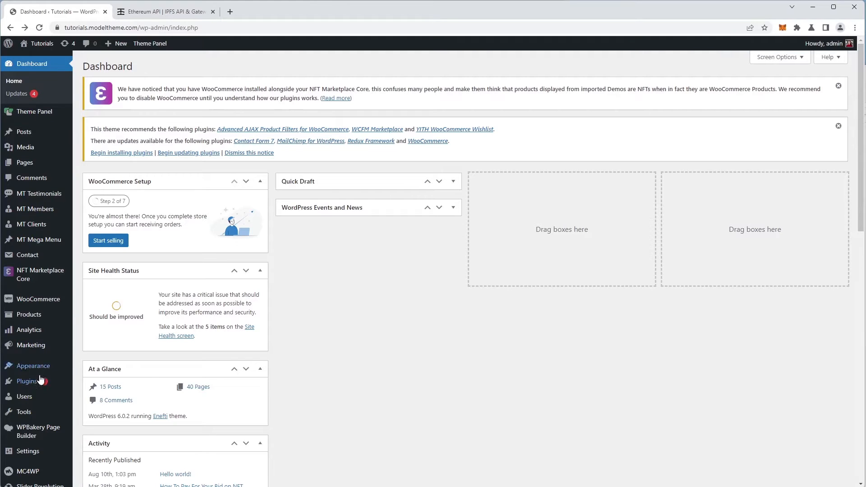
mouse_move(27, 381)
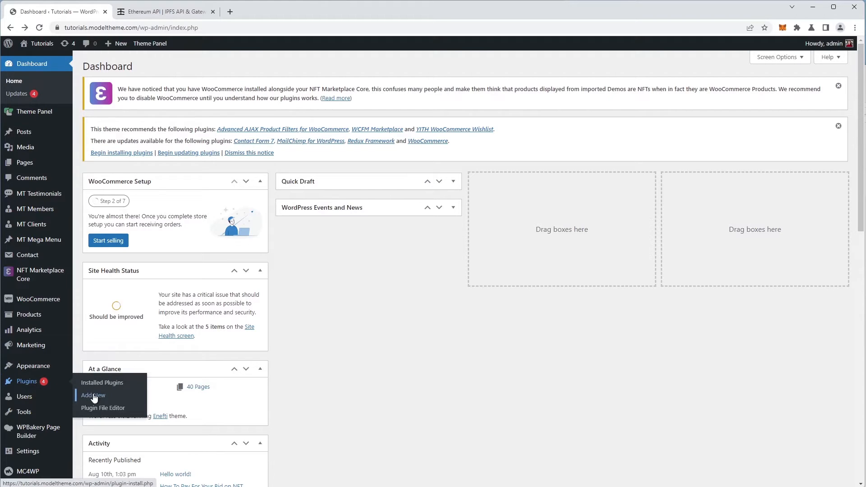
Upload restrict-content-by-nft.zip through Plugins > Add New > Upload Plugin and install it
click(93, 396)
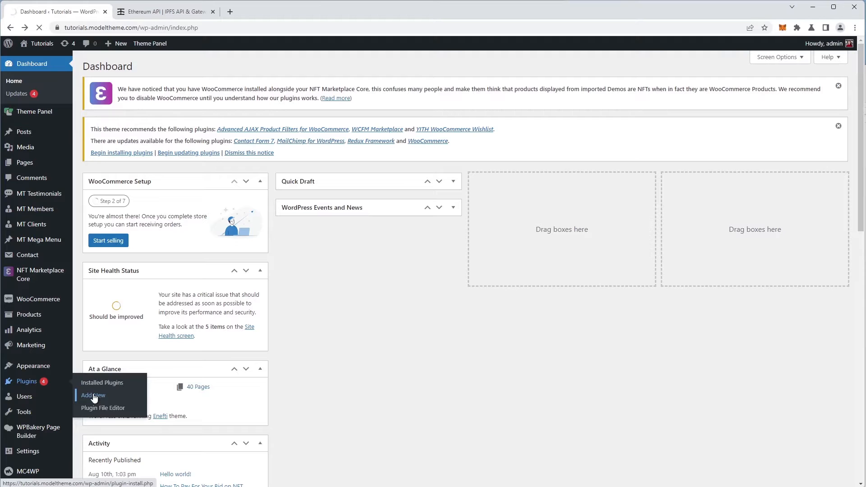
click(93, 396)
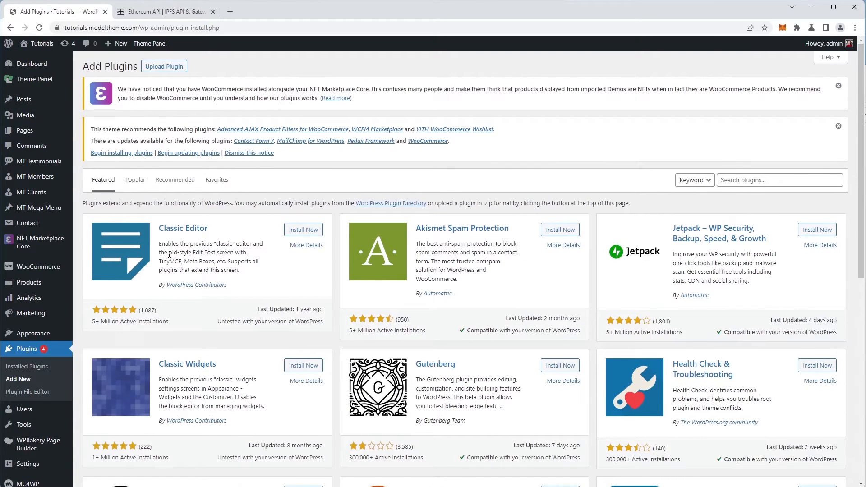
click(164, 67)
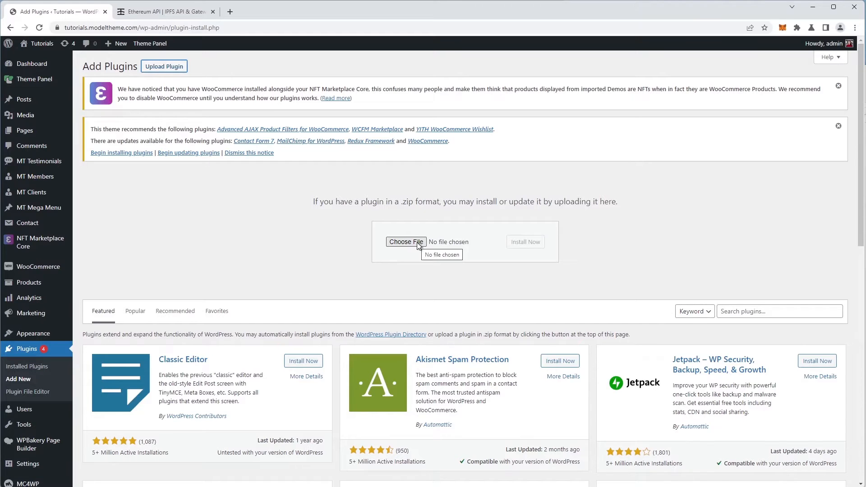
click(406, 241)
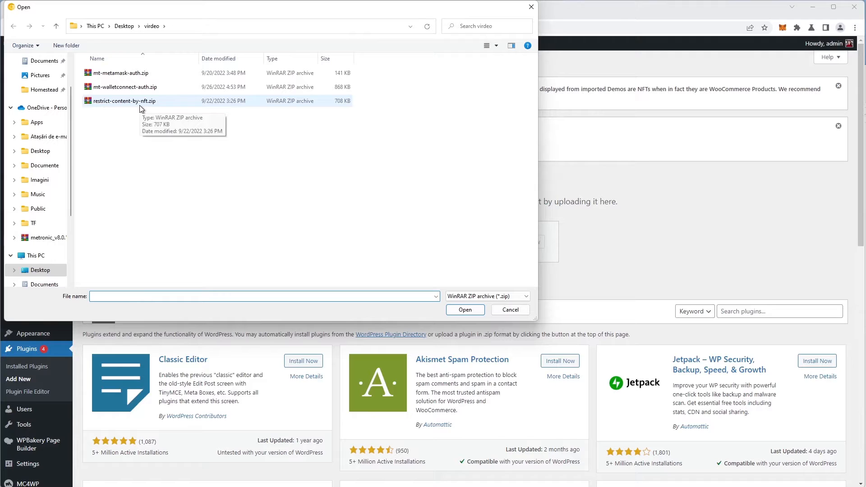
click(124, 100)
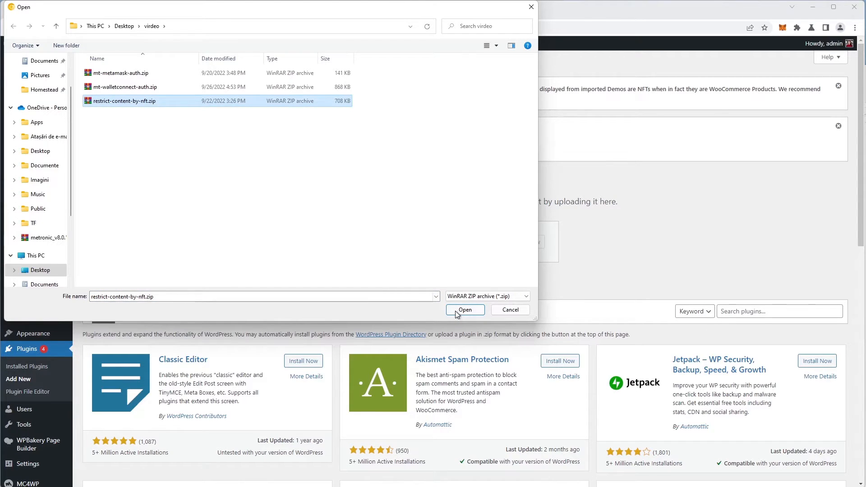
click(464, 310)
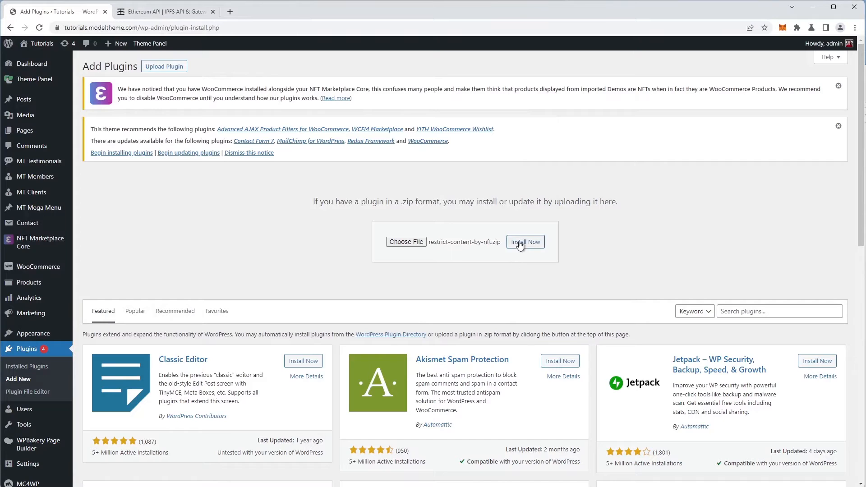
click(525, 242)
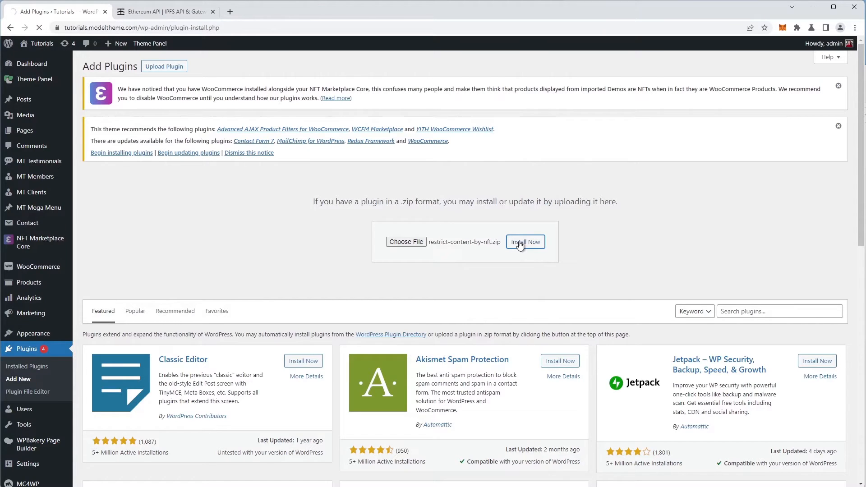
click(525, 242)
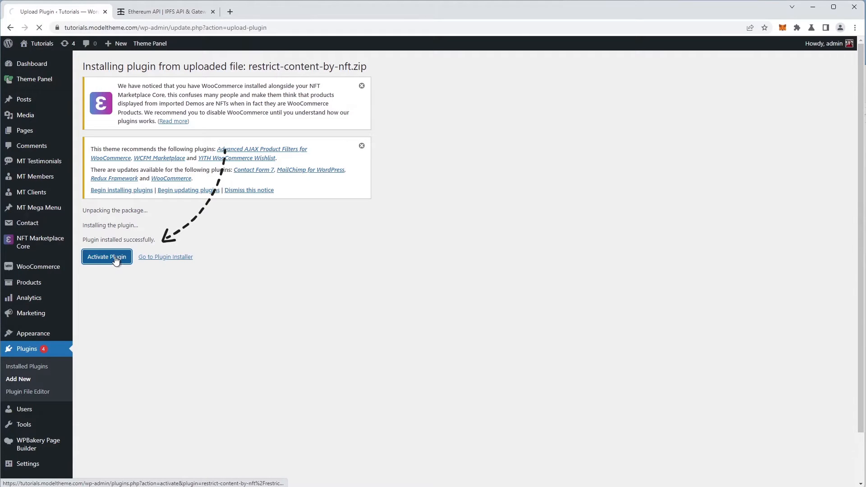
Activate Restrict Content By NFT and view its overview under MT Plugins
click(106, 256)
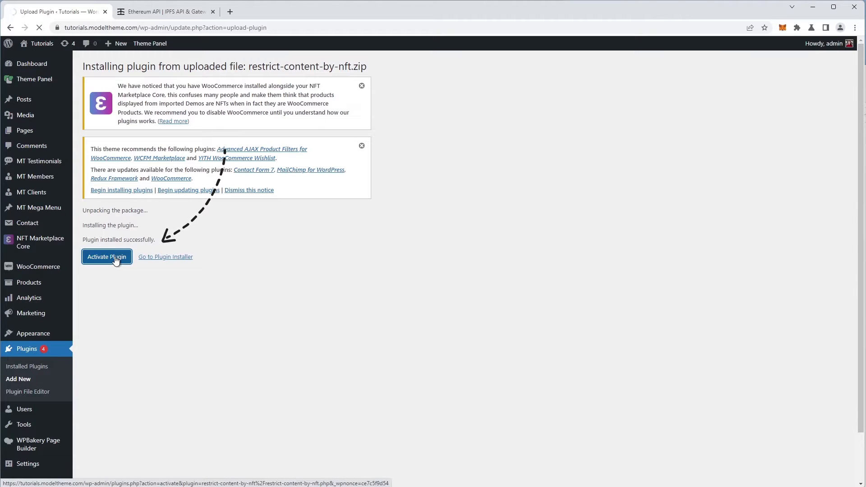
click(106, 256)
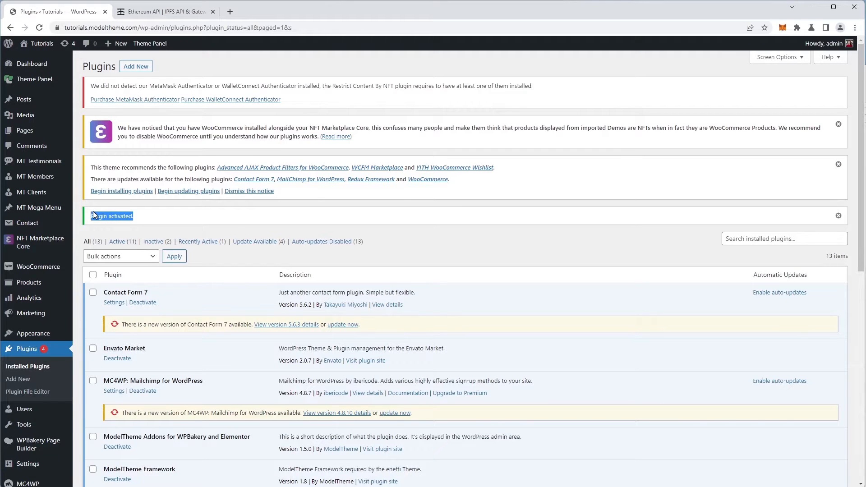
scroll(down, 3)
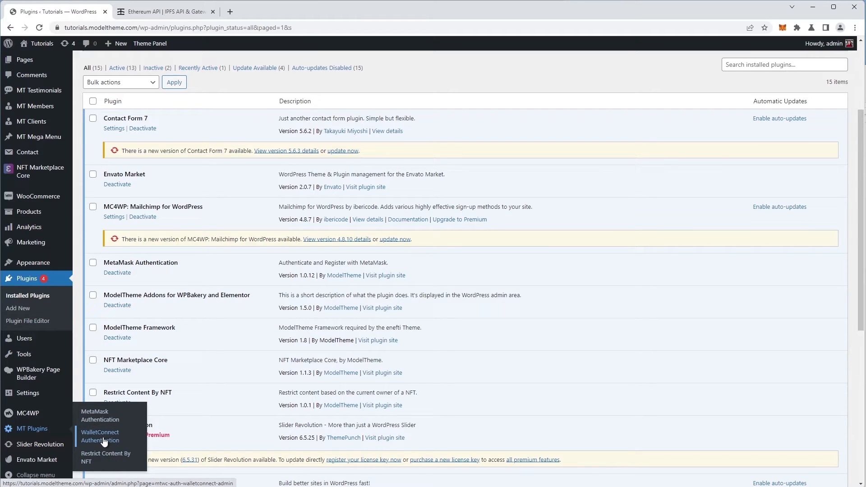
click(103, 458)
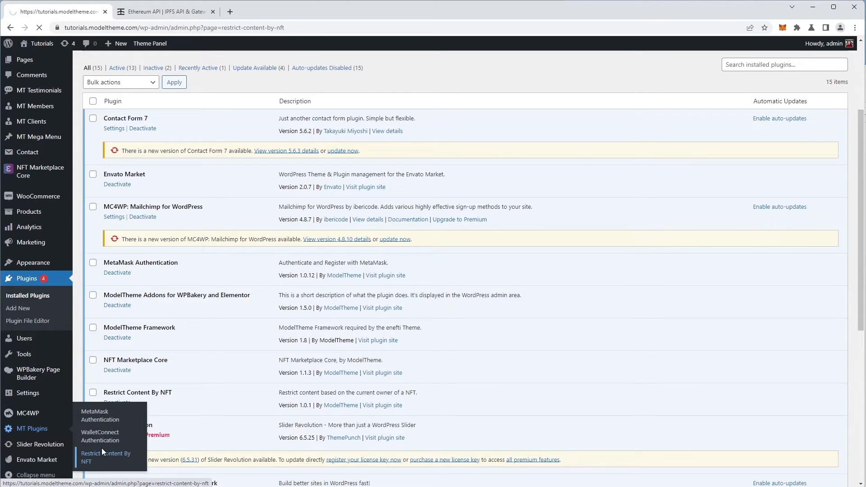
click(105, 457)
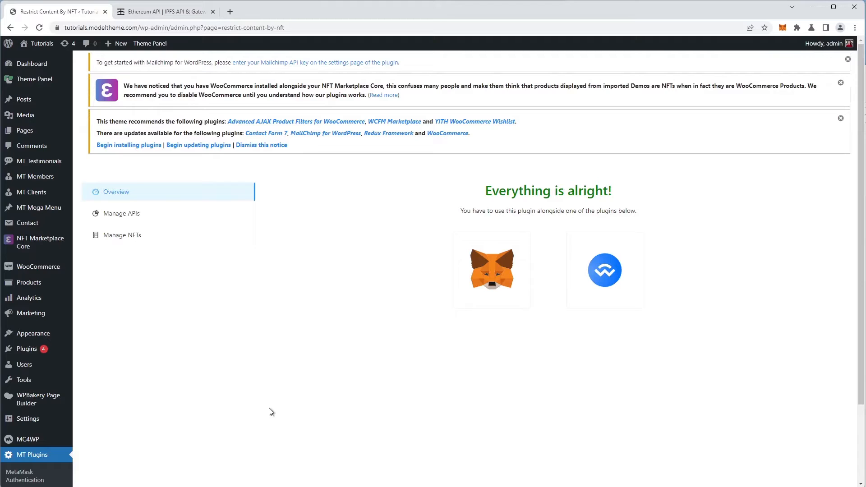
mouse_move(360, 395)
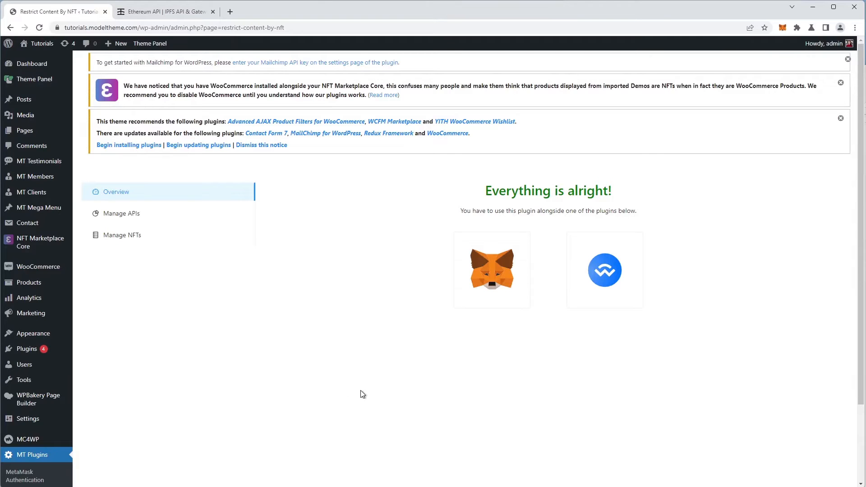
mouse_move(485, 190)
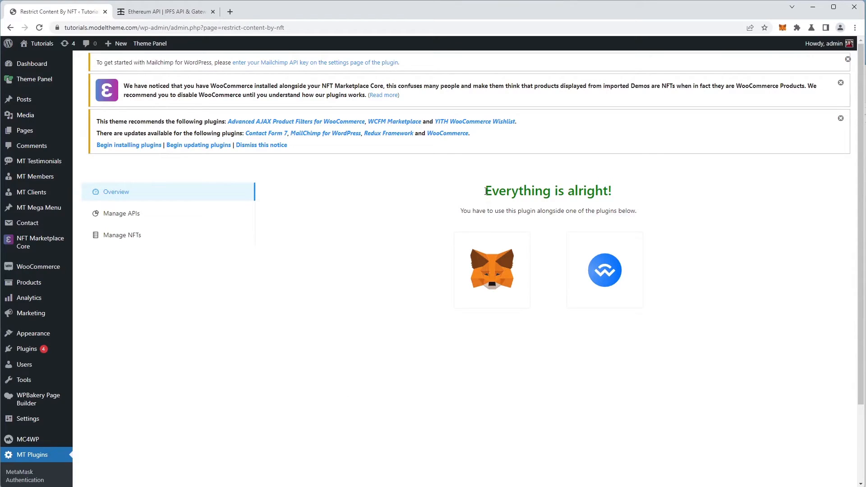
mouse_move(606, 277)
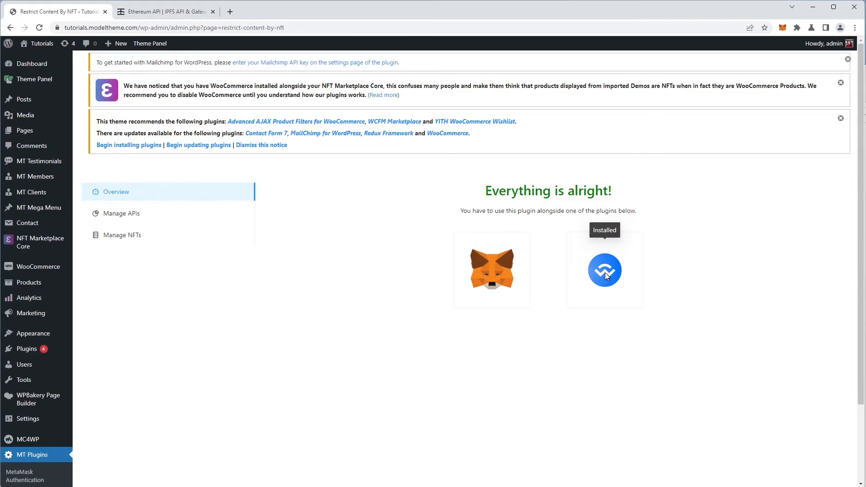
mouse_move(506, 276)
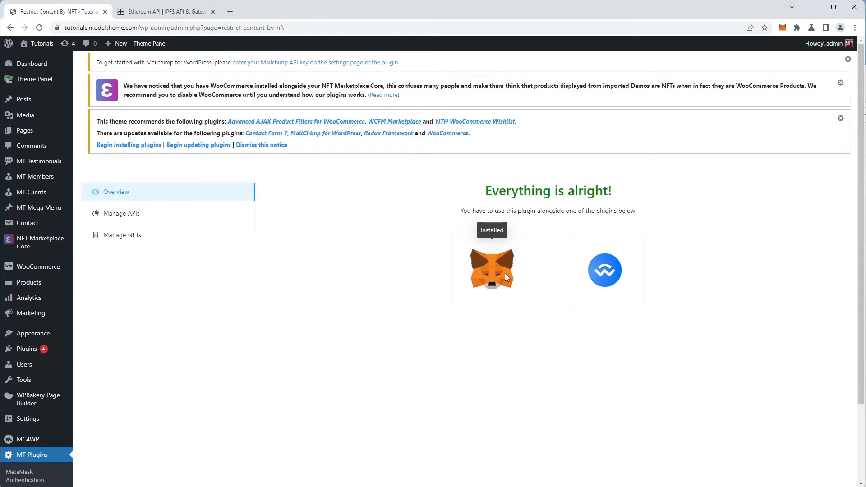
mouse_move(590, 274)
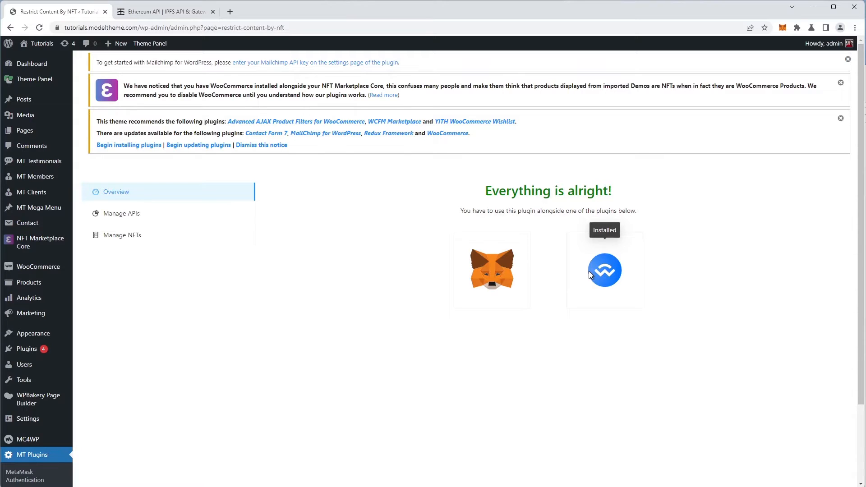
mouse_move(587, 278)
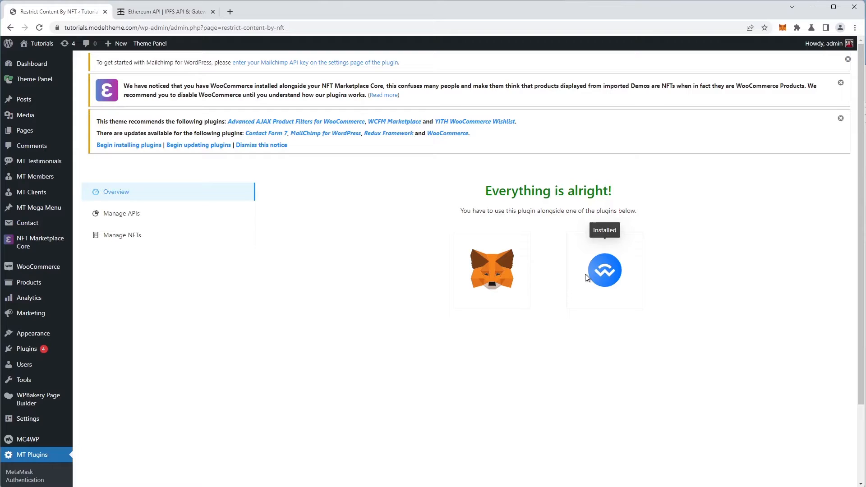
mouse_move(577, 282)
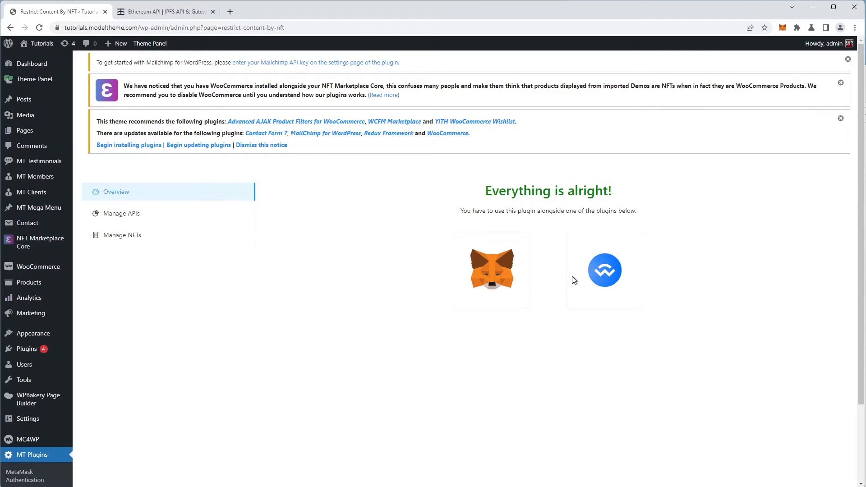
mouse_move(140, 216)
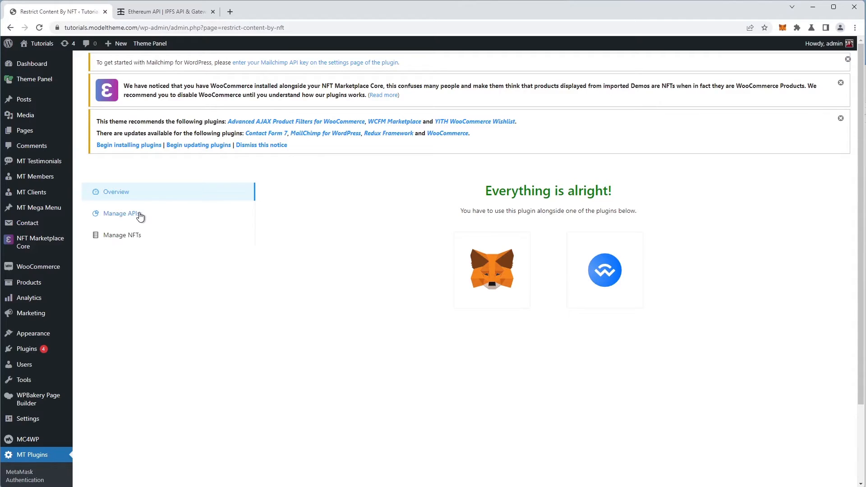
Add a new API under Manage APIs and enter the nice name 'Polygon Market'
click(121, 214)
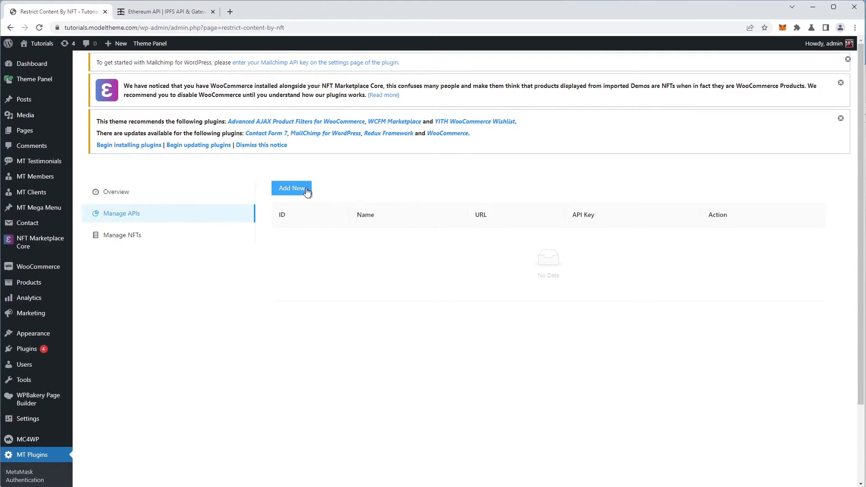
click(291, 188)
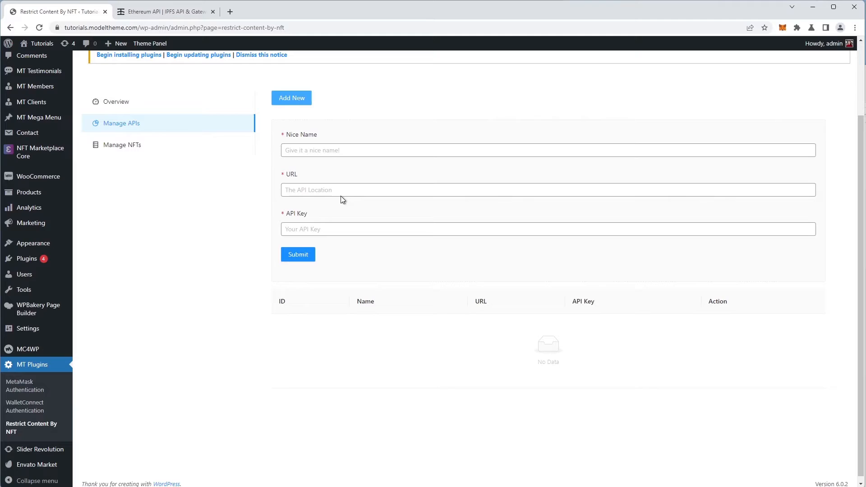
click(346, 190)
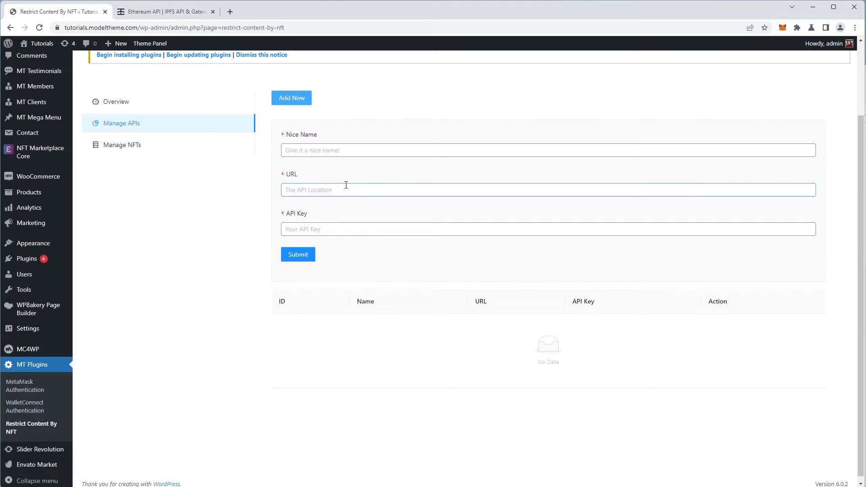
click(546, 149)
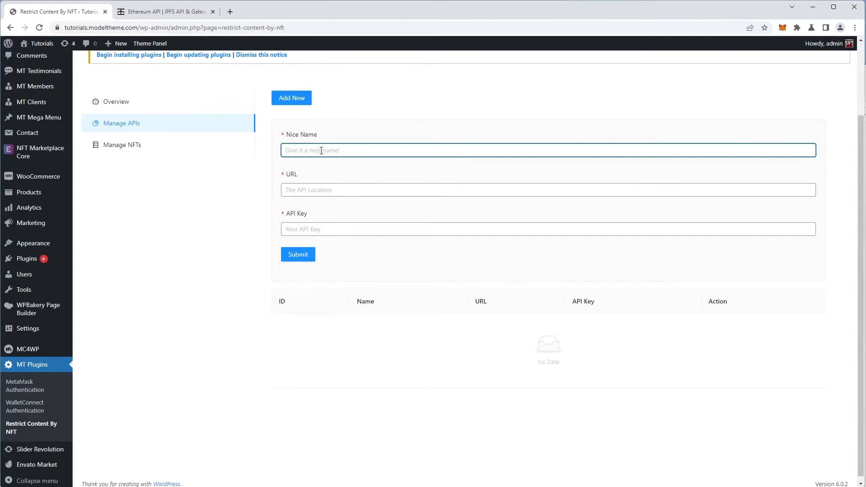
text(F)
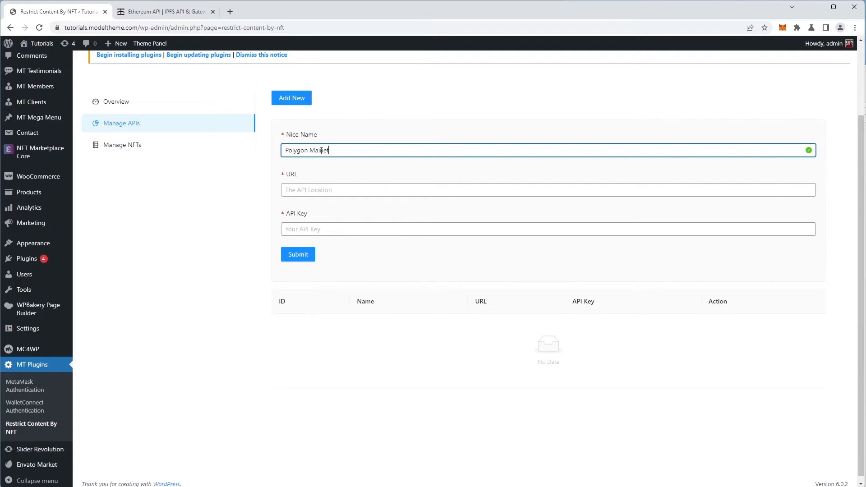
text(API)
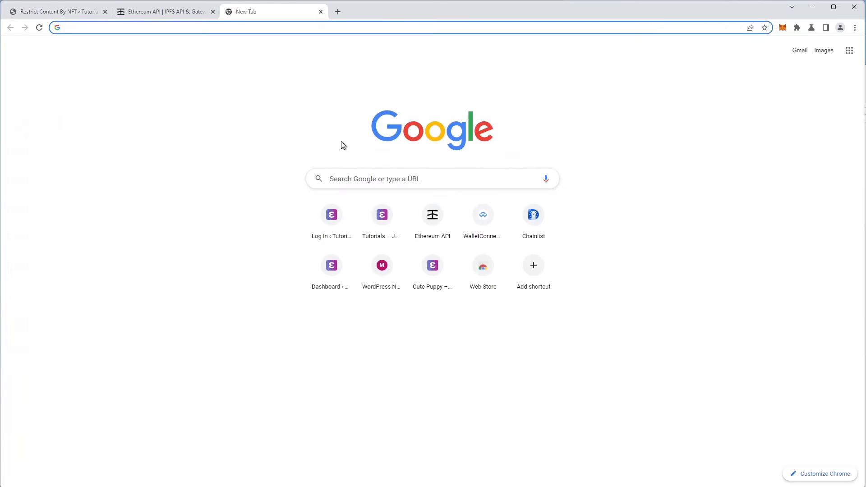
Search Google for 'polygon api blockchain explorer' in a new tab
text(p)
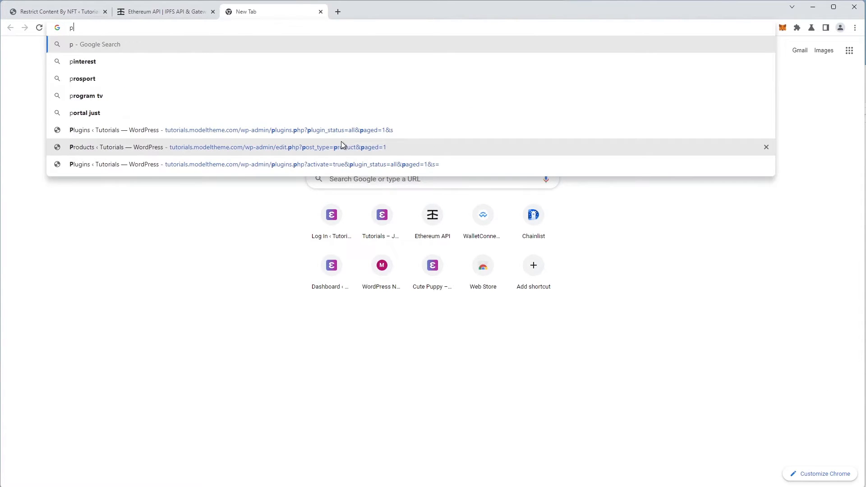
text(olygon api)
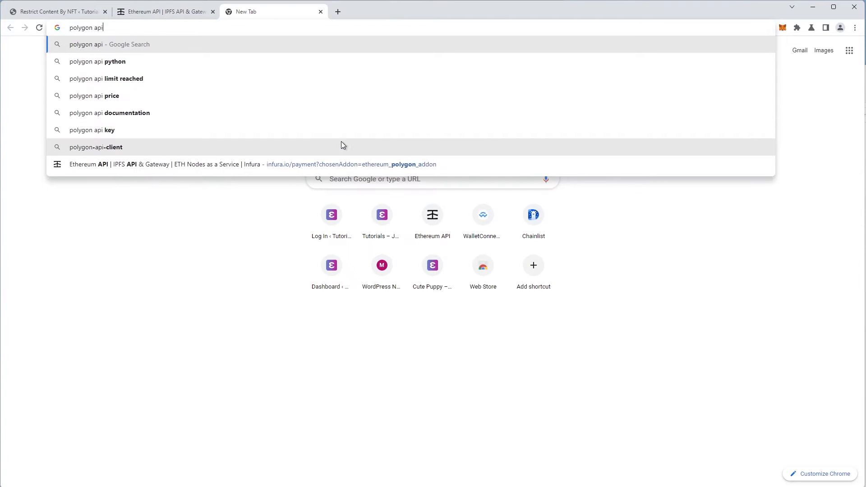
text(blockchain explorer)
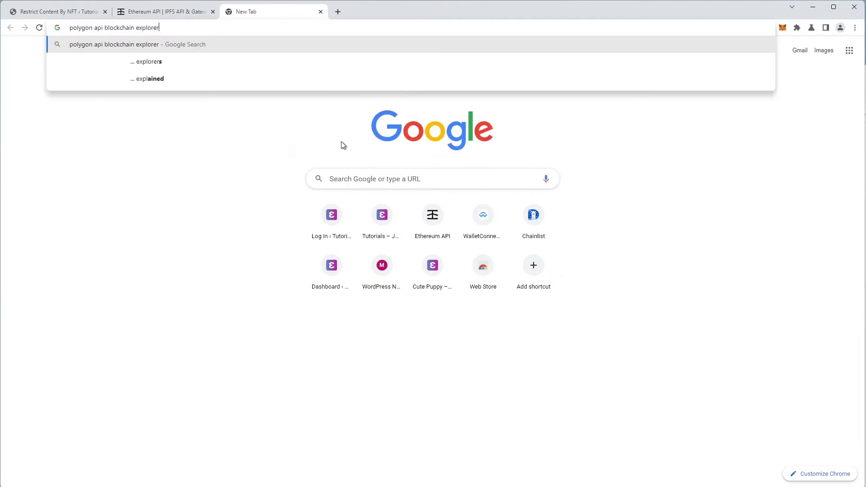
key(Enter)
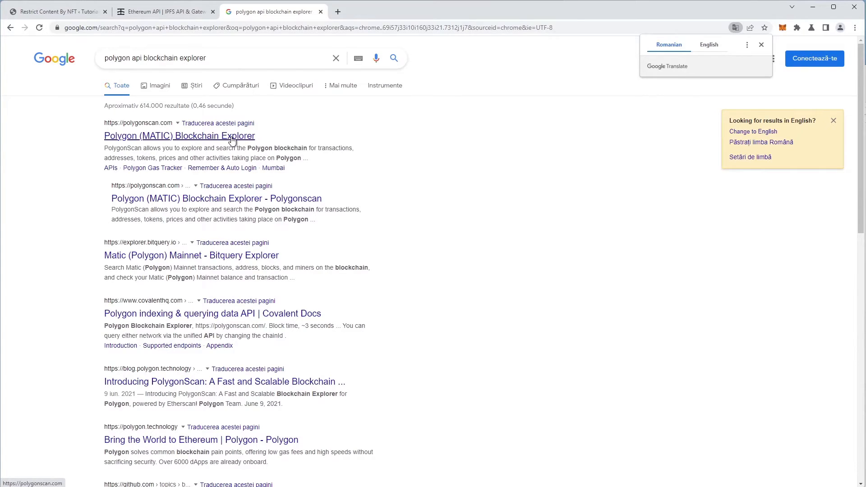
Open PolygonScan's API documentation via More > APIs and its Getting an API Key guide
click(180, 136)
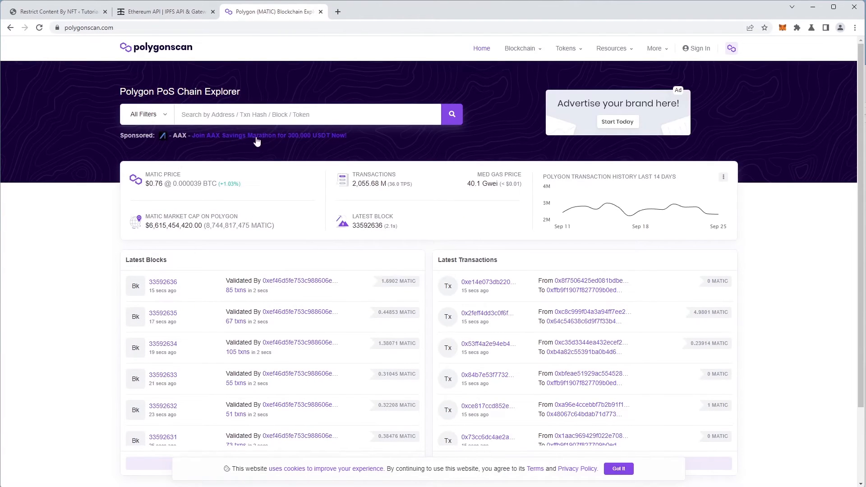
click(654, 48)
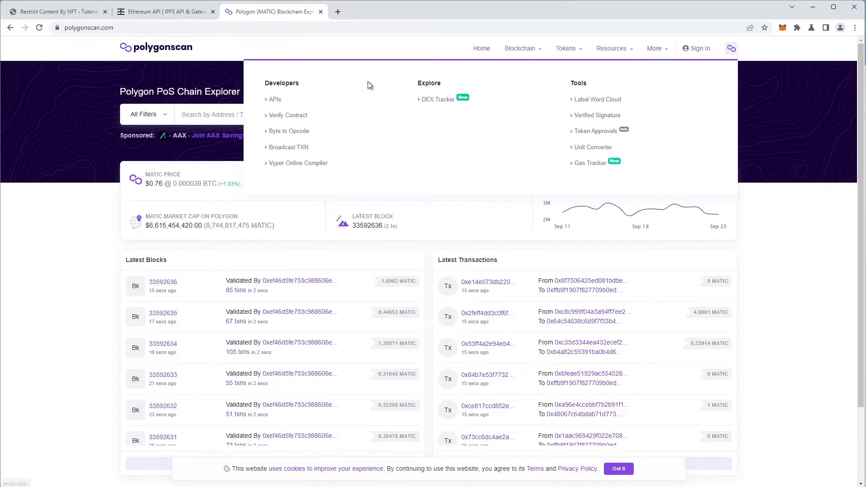
click(274, 99)
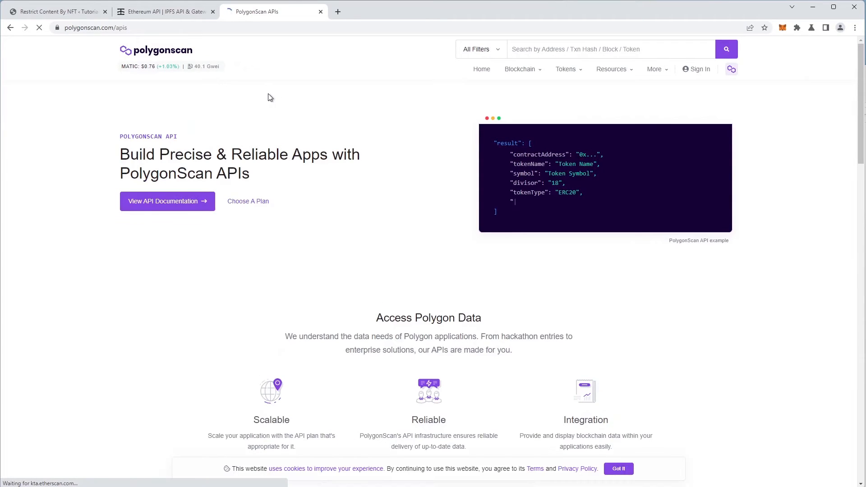
mouse_move(181, 207)
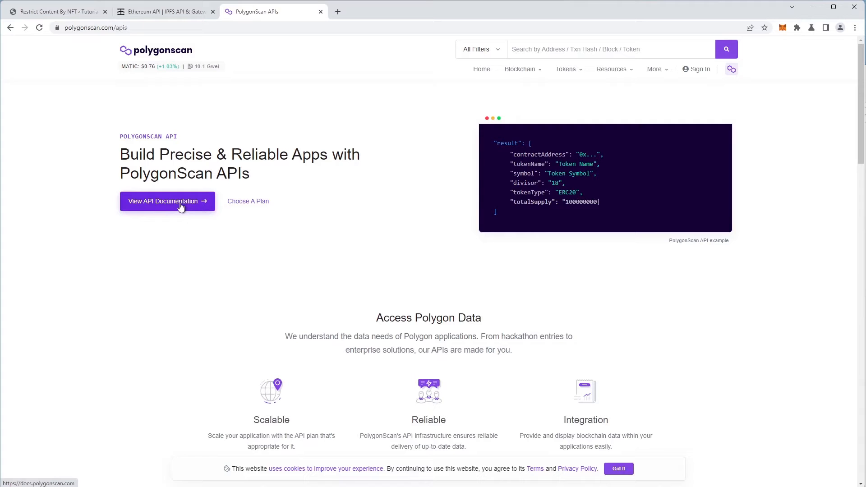
click(168, 201)
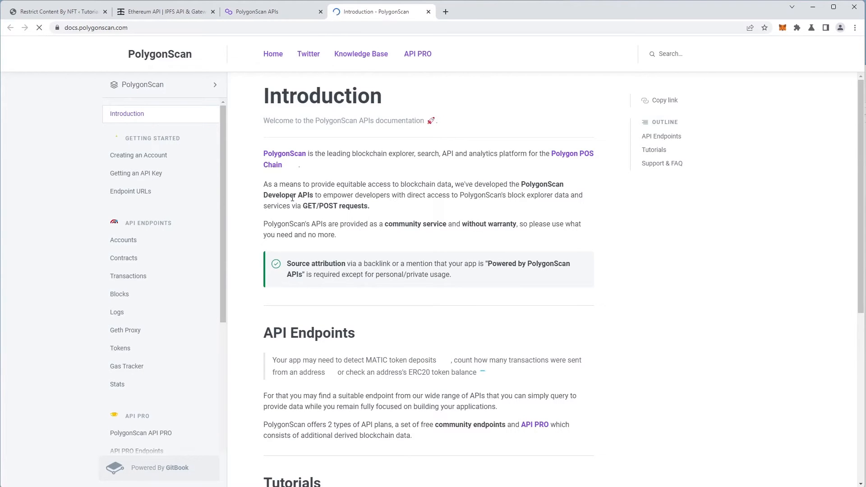
scroll(down, 3)
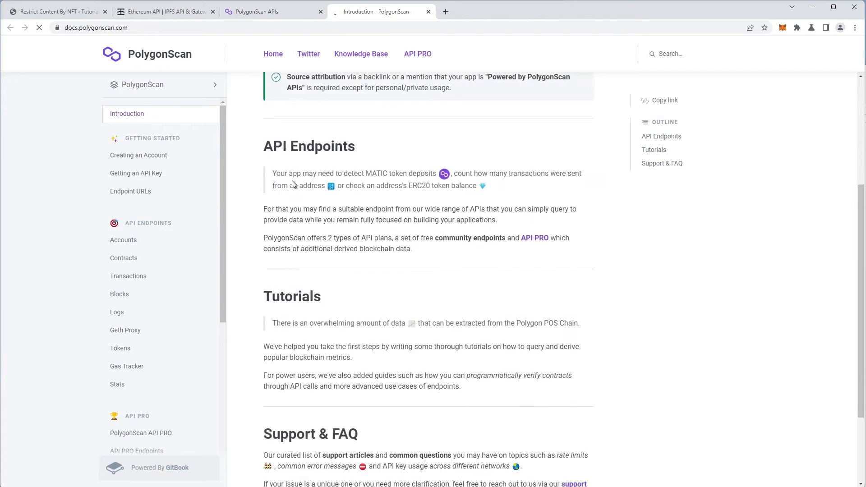
scroll(down, 3)
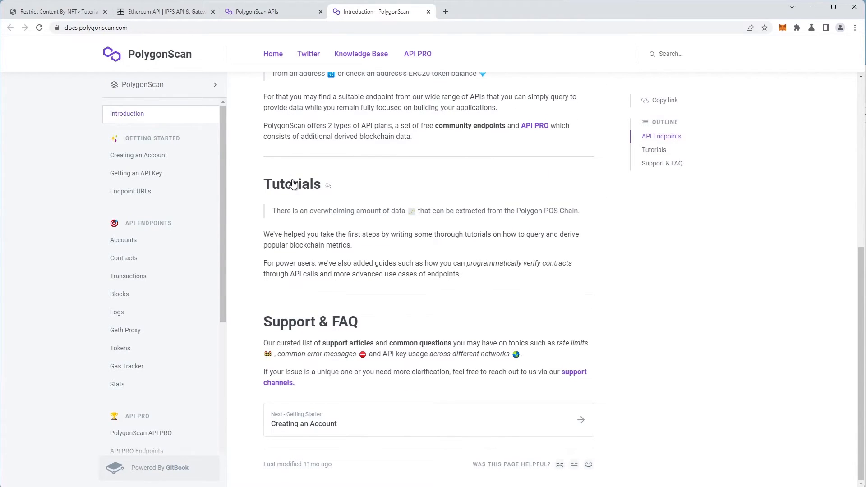
click(135, 174)
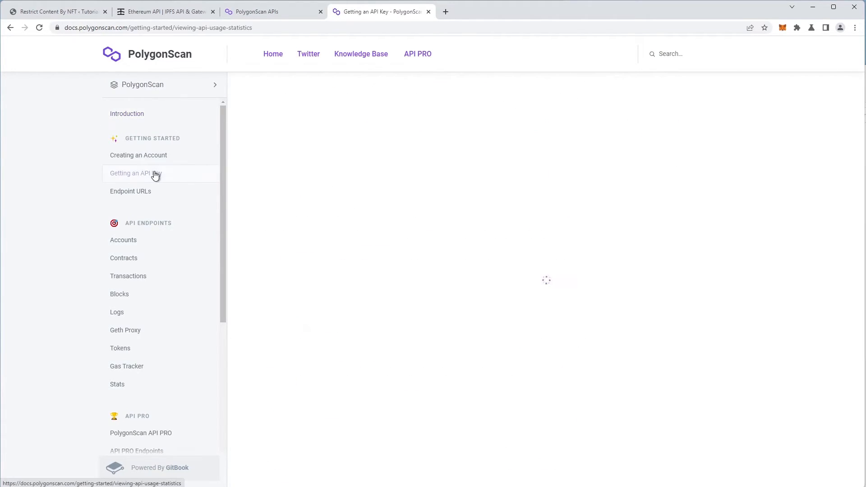
Switch from PolygonScan sign-up to Sign In, pass reCAPTCHA, and log in
click(135, 173)
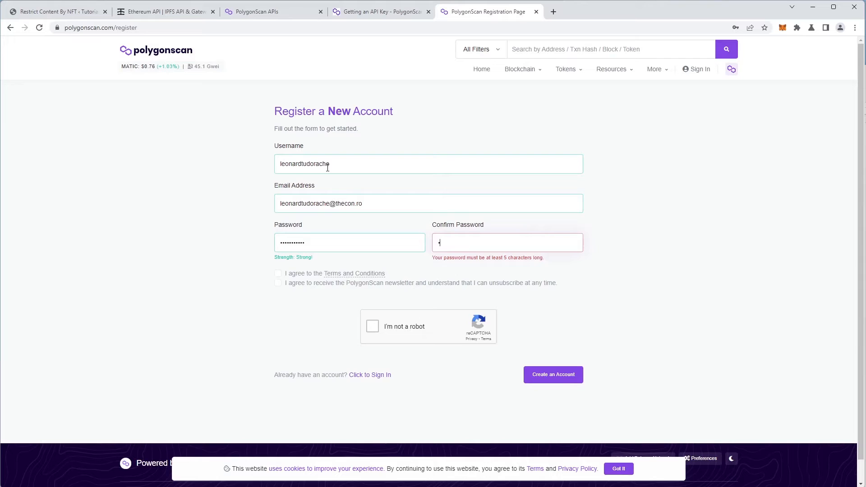
click(553, 374)
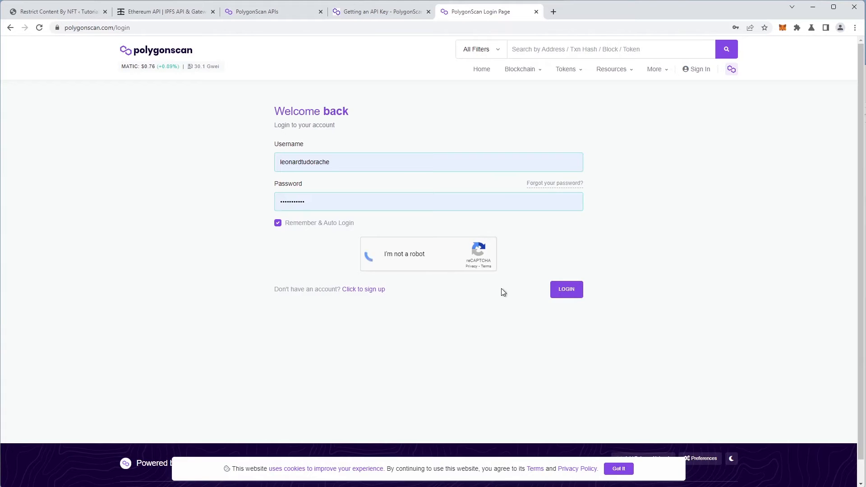
click(567, 290)
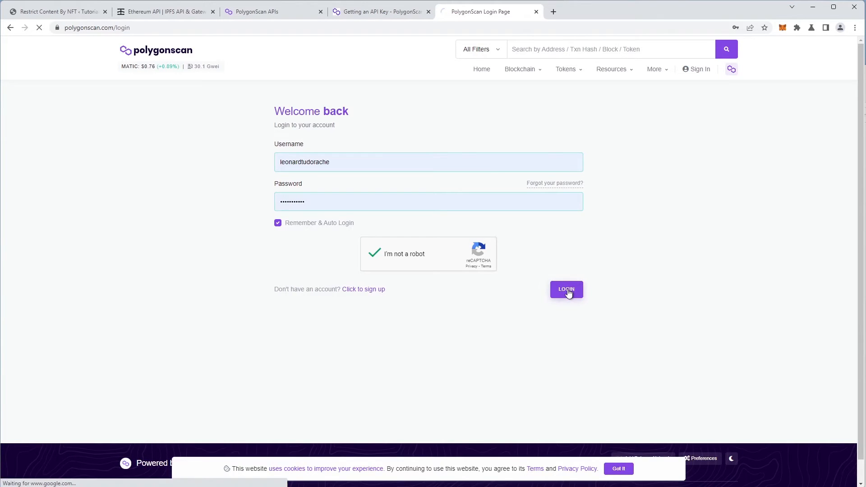
click(565, 289)
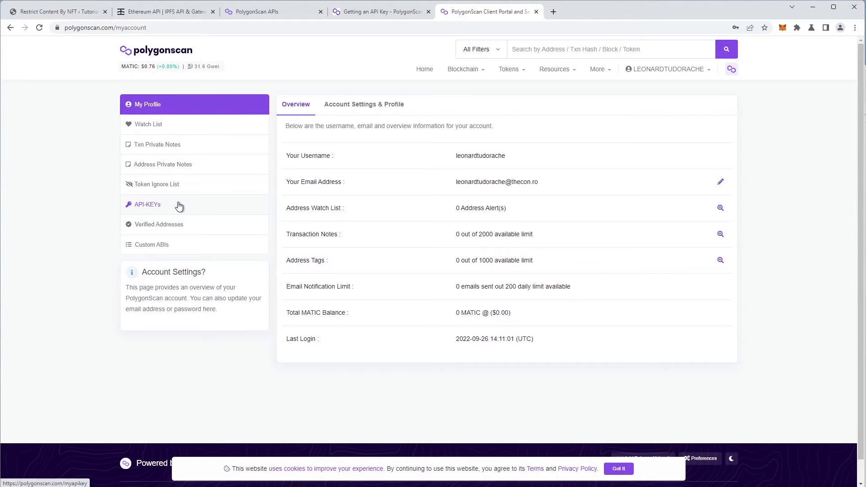
Create a PolygonScan API key for the app 'Tutorial Restrict Conten'
click(147, 204)
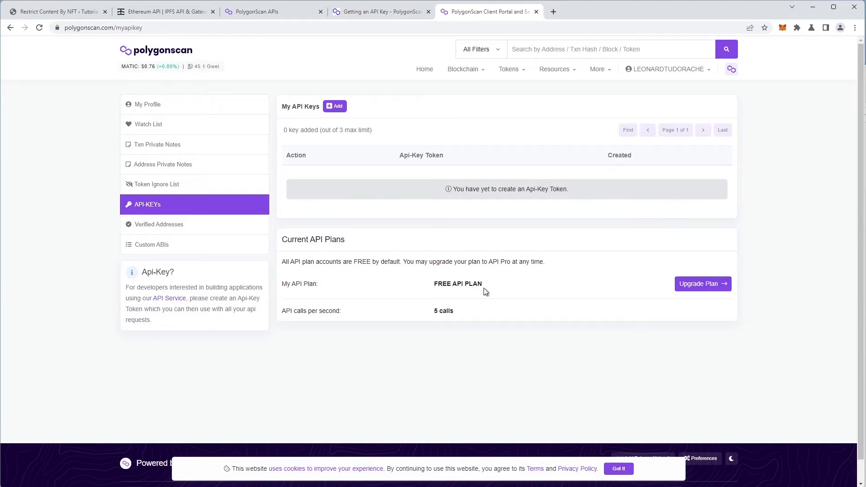
mouse_move(333, 107)
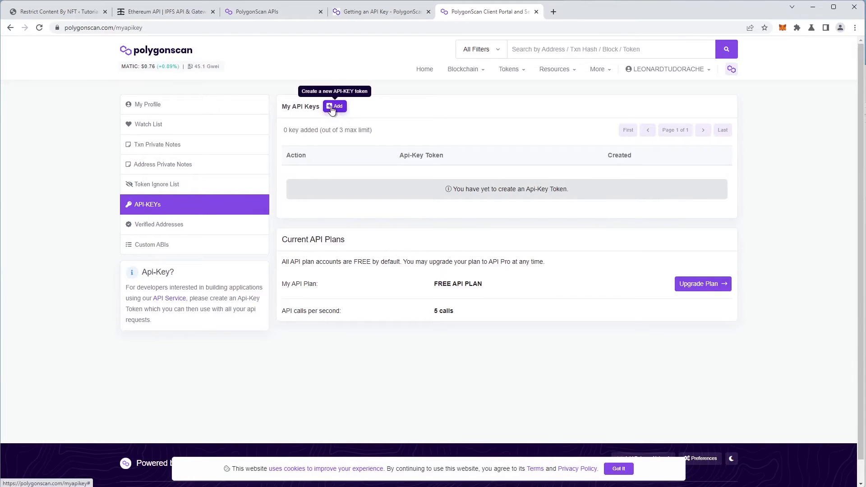
click(335, 106)
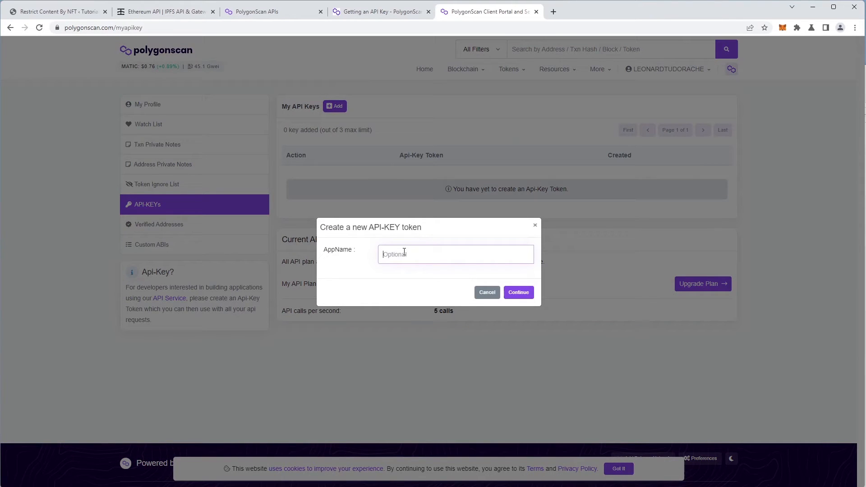
text(Tutorial)
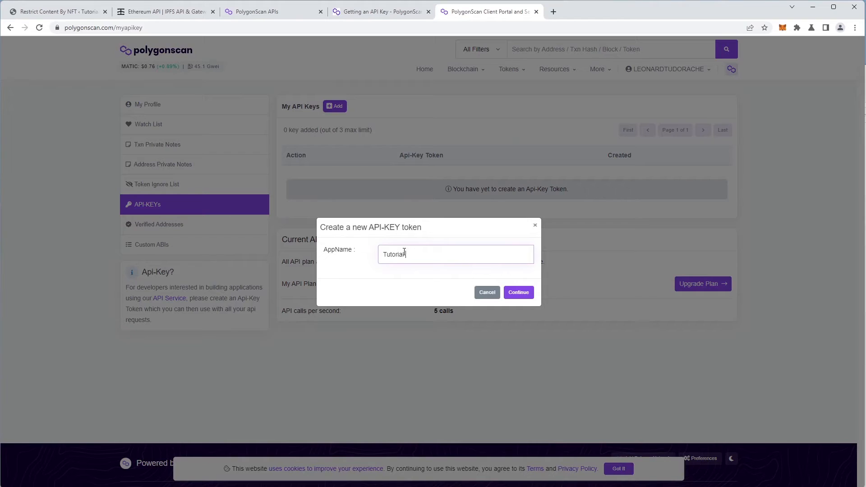
text(Restrict Content By N)
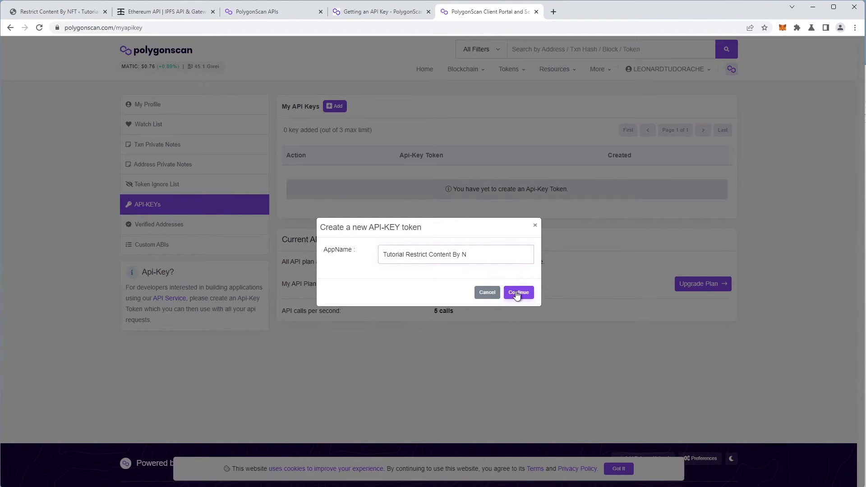
click(518, 292)
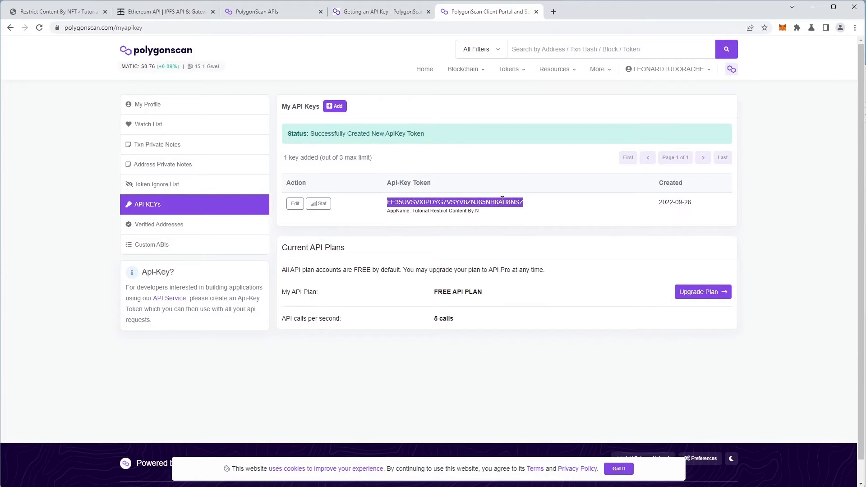
mouse_move(503, 199)
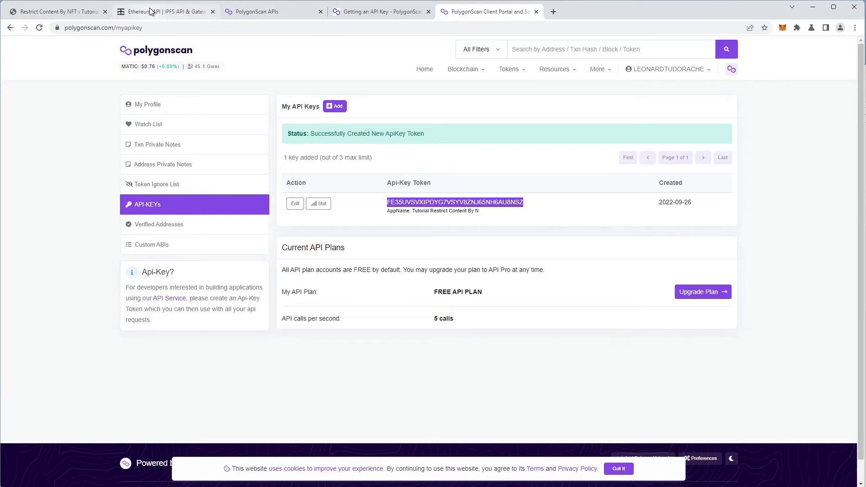
click(58, 10)
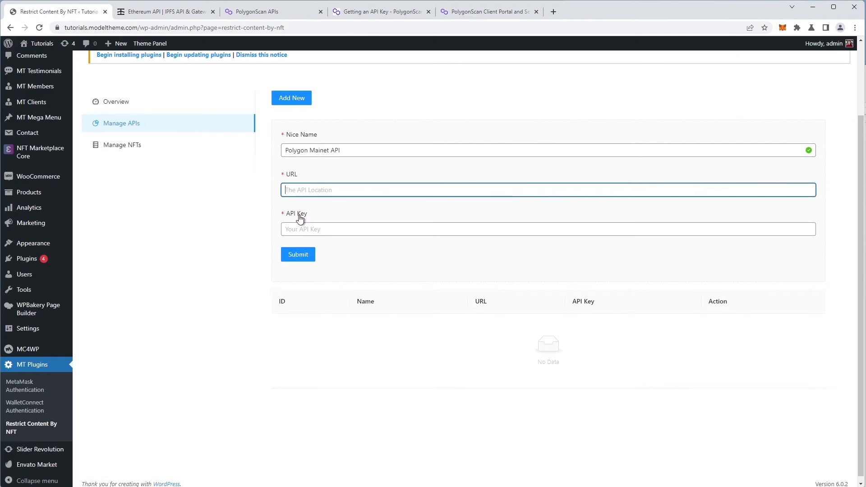
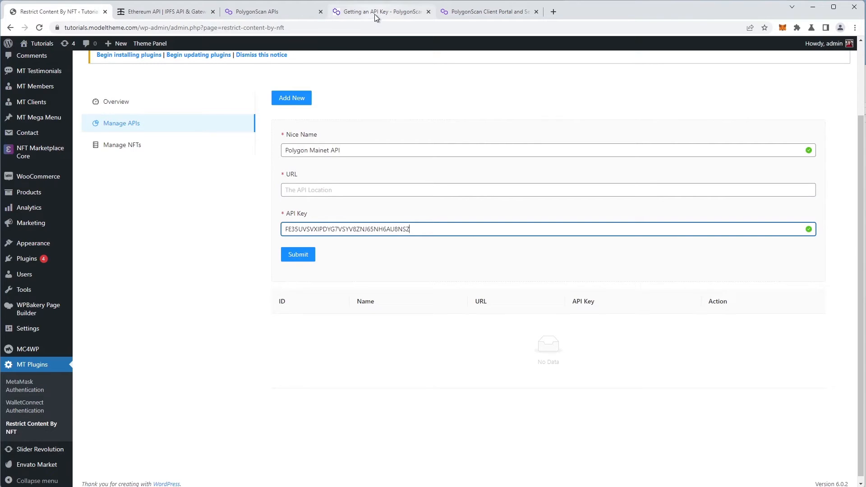
click(380, 11)
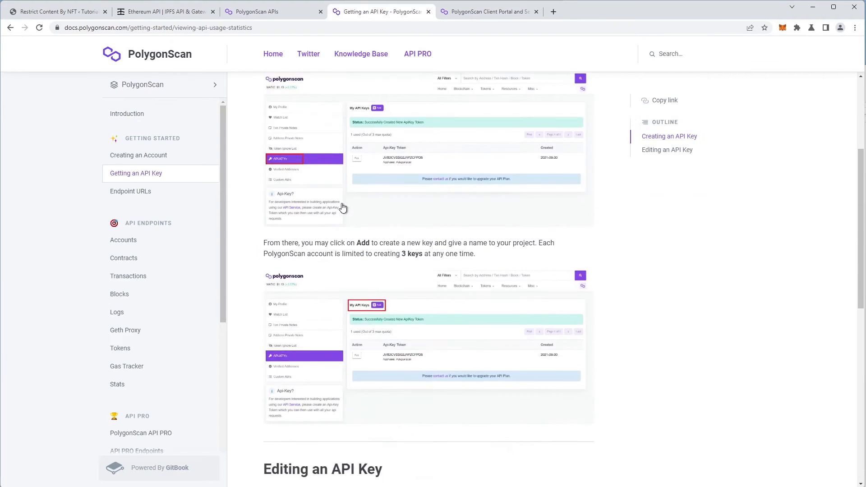
click(130, 191)
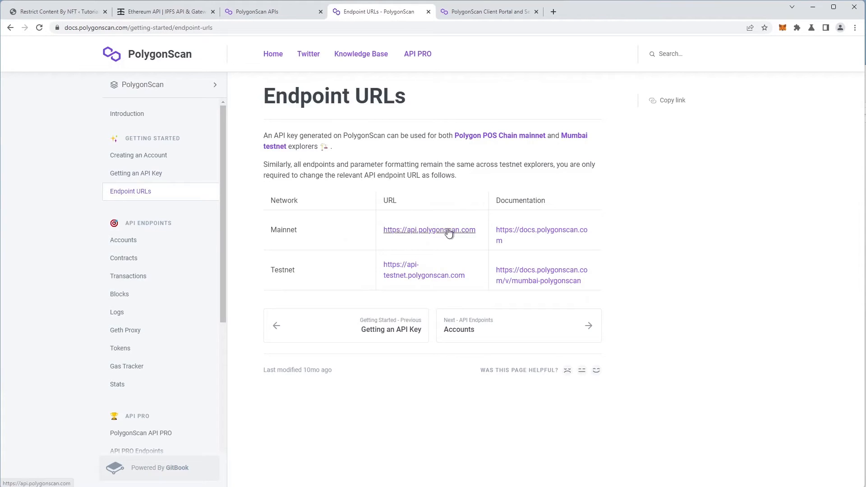
mouse_move(481, 241)
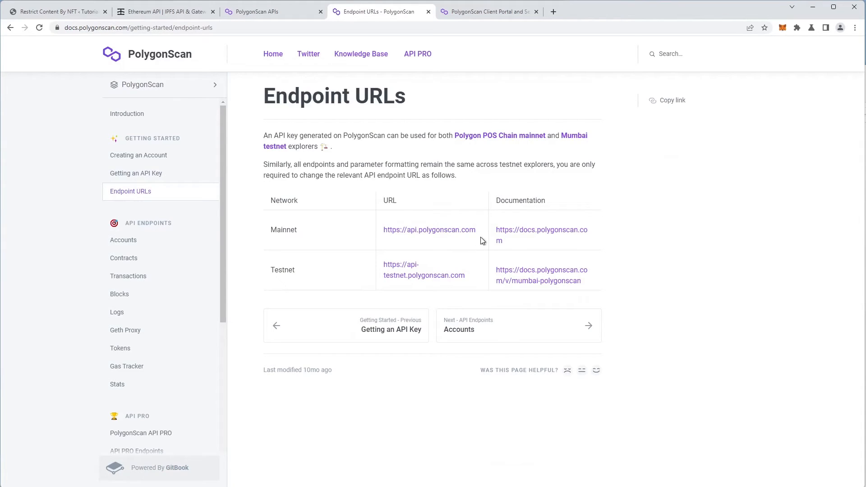
click(429, 229)
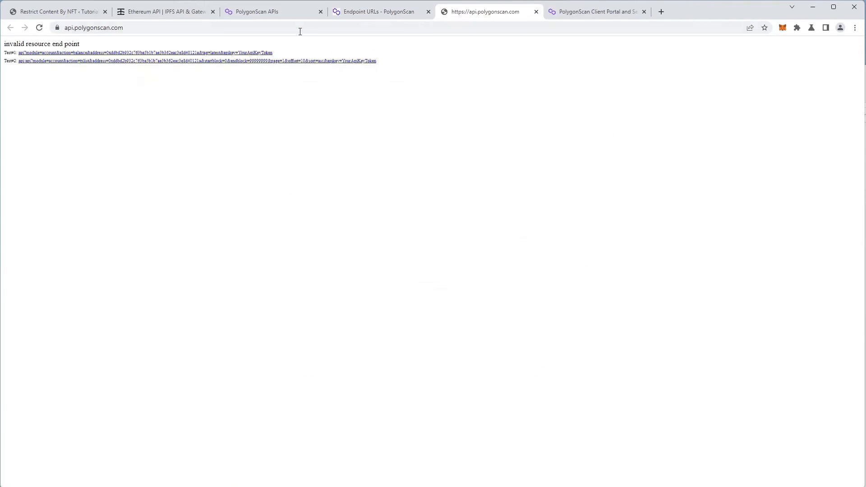
click(379, 11)
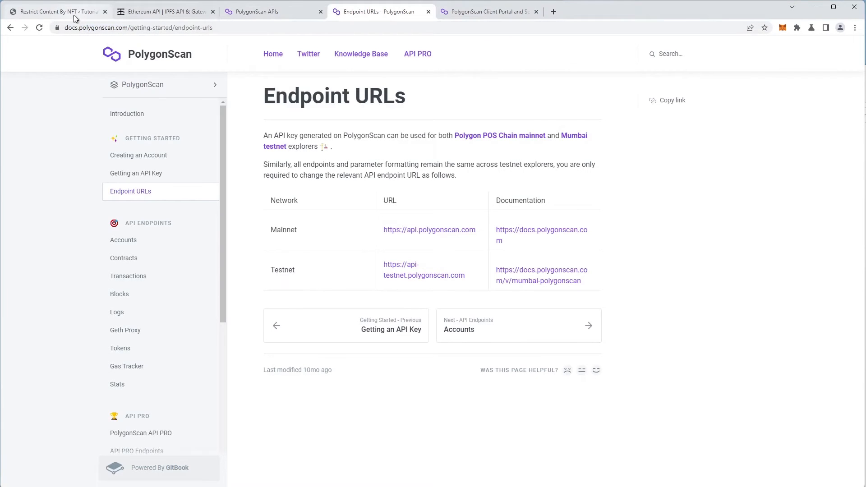
click(63, 11)
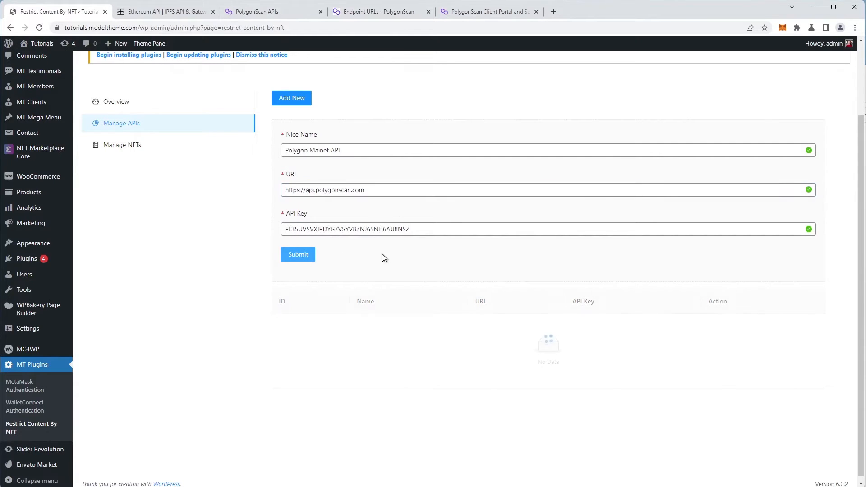
Submit the Polygon Mainet API entry, then go to Manage NFTs
click(298, 255)
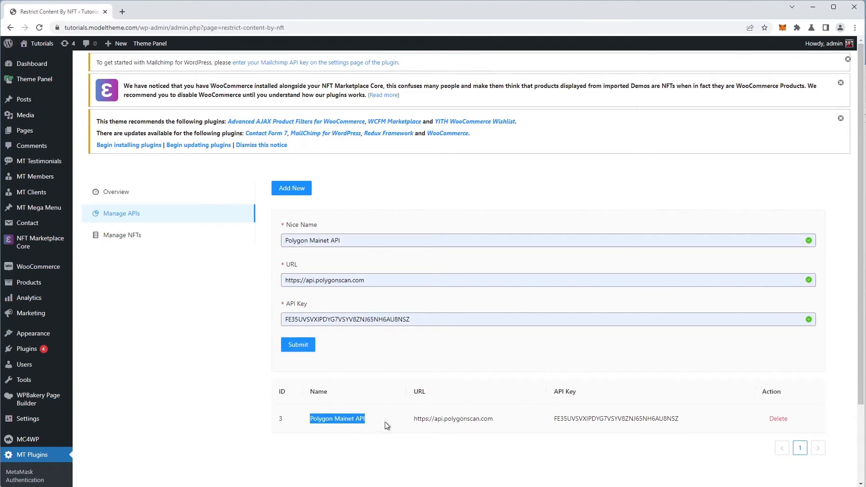
click(122, 235)
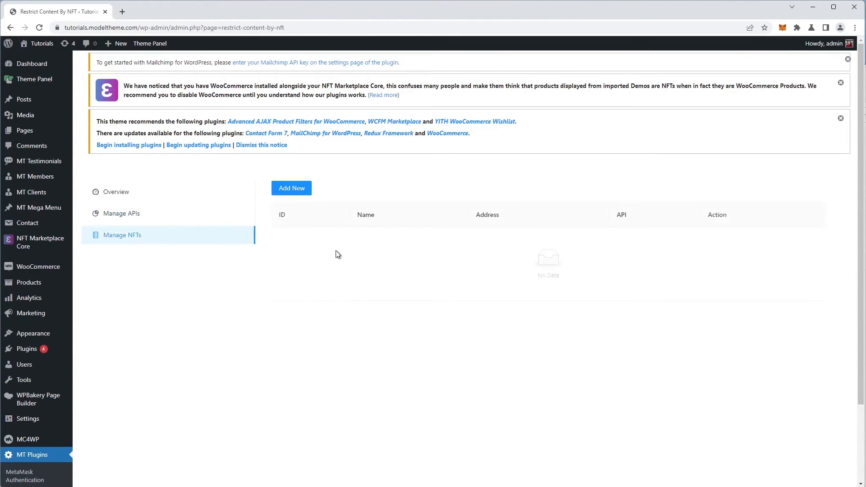
mouse_move(298, 197)
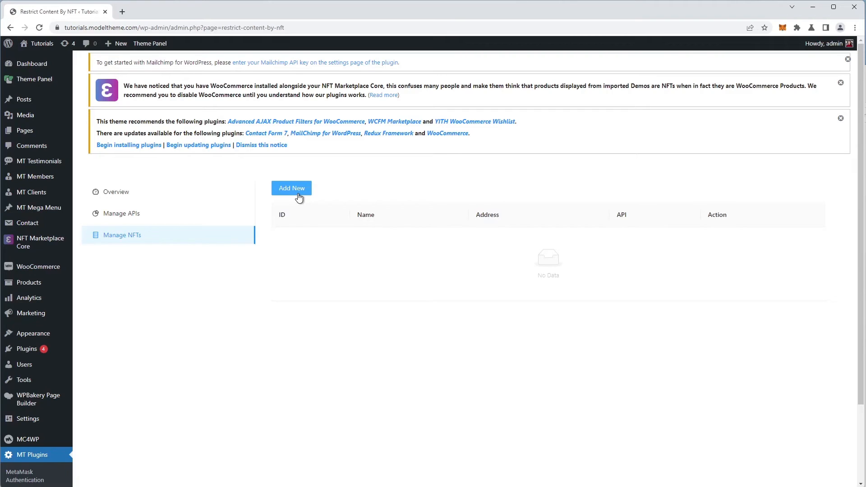
Add NFT 'I own this nft!' with contract 0xa9a6…9e9f under Polygon Mainet API
click(291, 188)
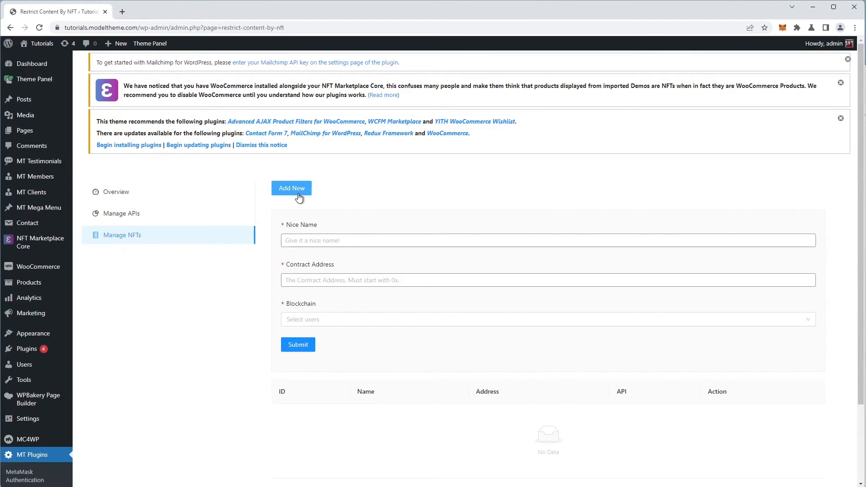
click(547, 229)
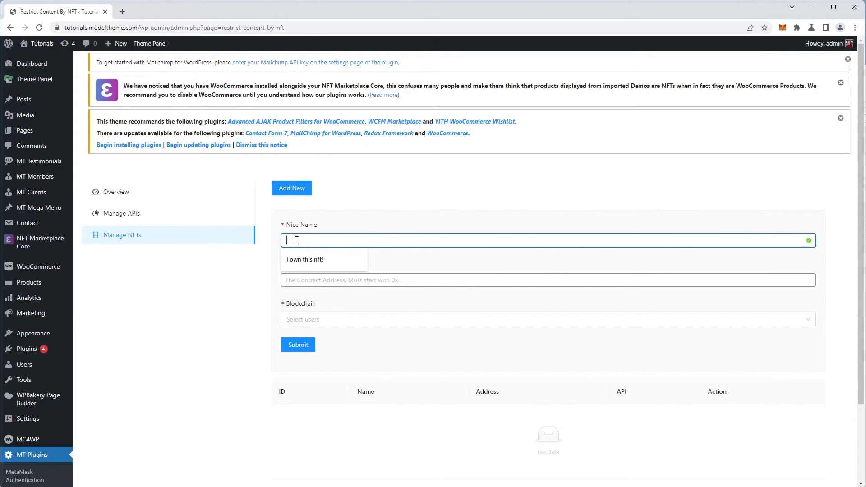
text(I own thi)
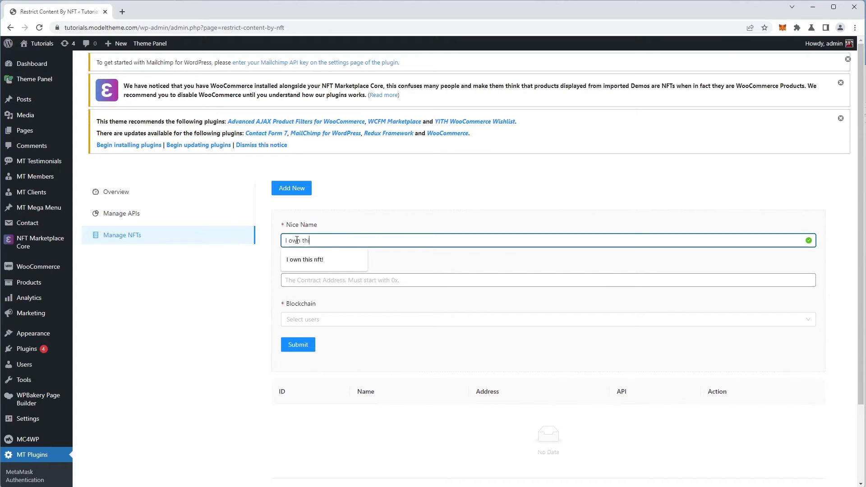
text(0xa9a6a3626993d487d2dbda3173cf58ca1a9d9e9f)
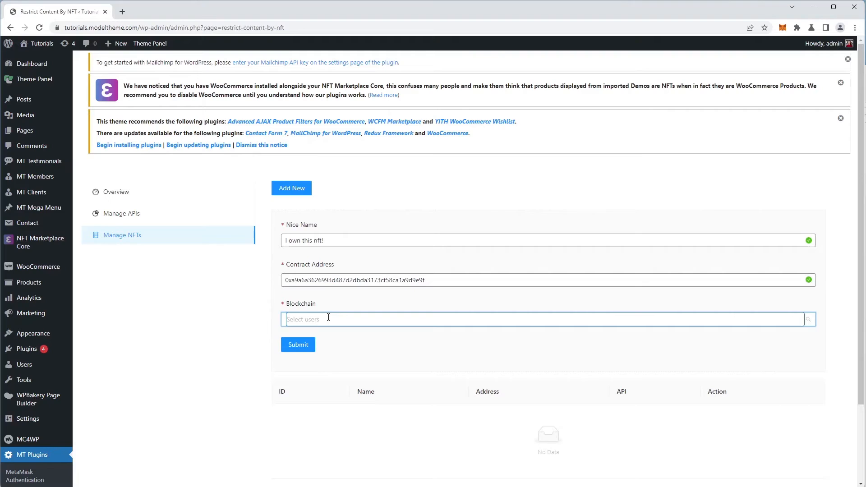
text(P)
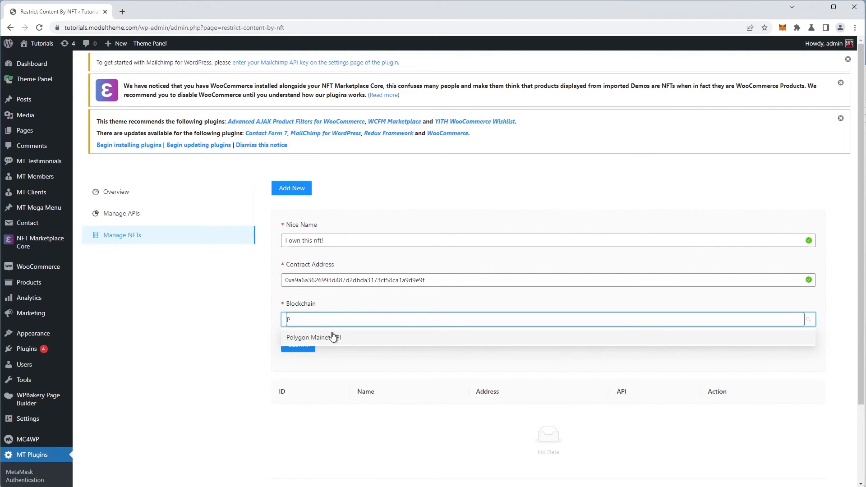
click(311, 337)
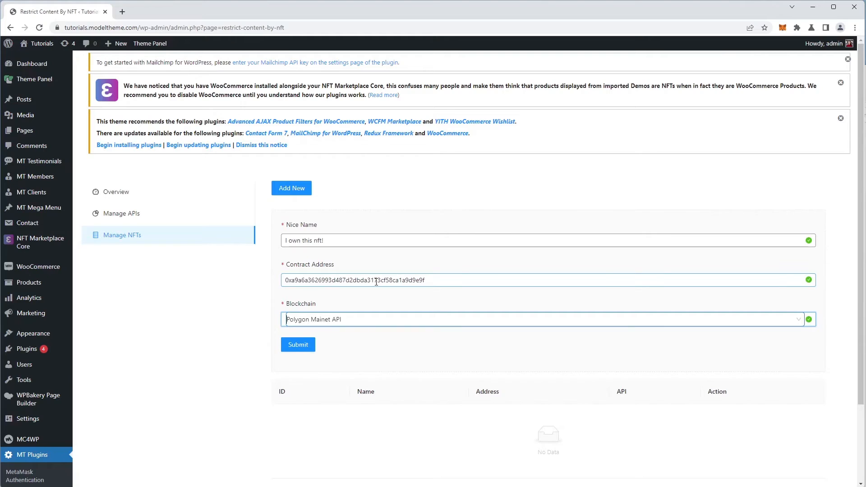
mouse_move(404, 255)
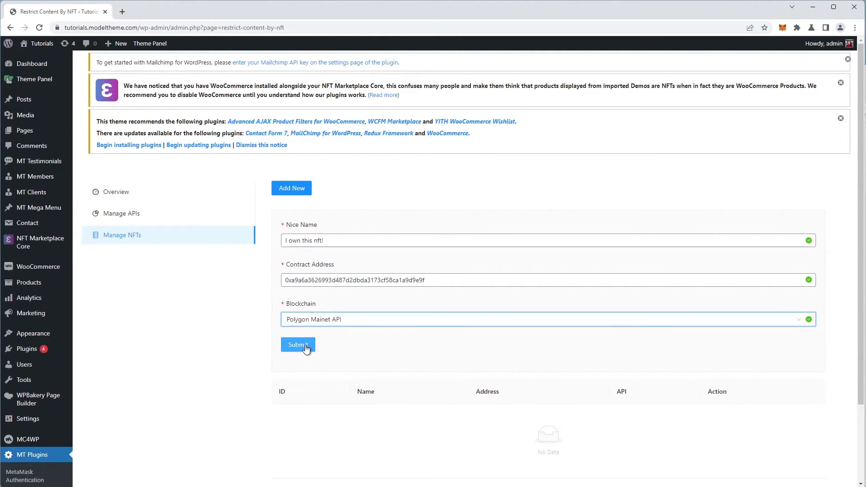
click(297, 344)
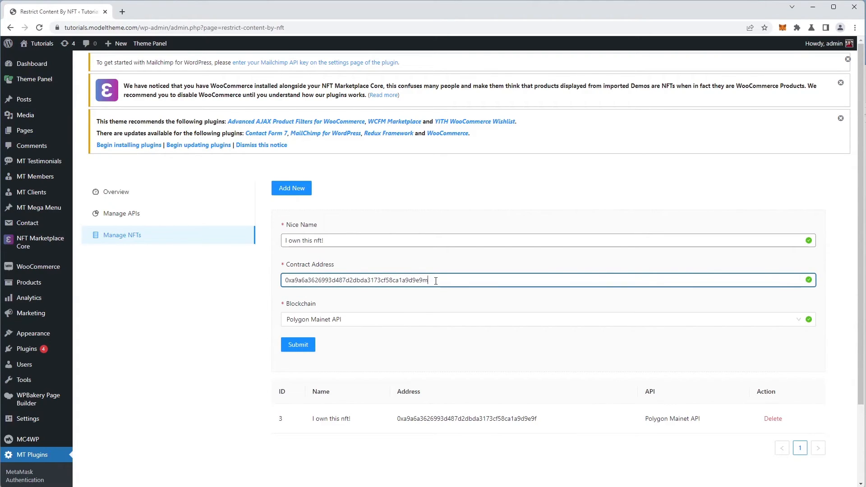
Submit a second NFT 'I don't own this nft!' with the contract address ending 9e9m
click(298, 241)
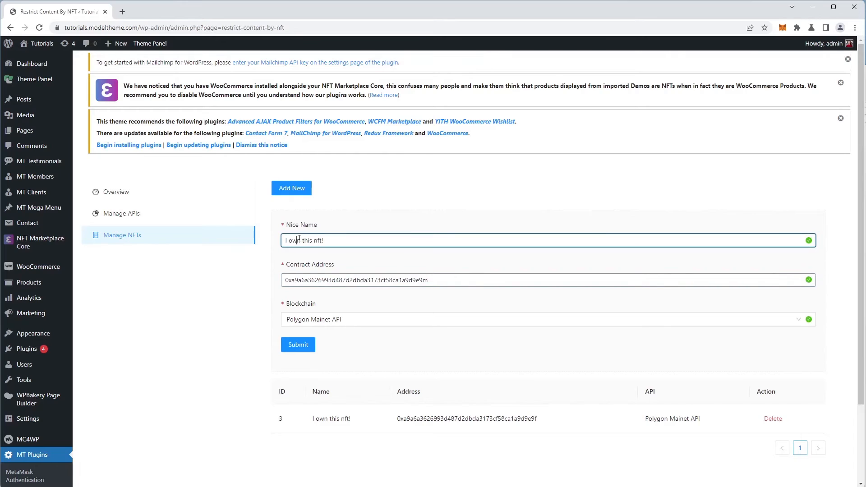
click(298, 345)
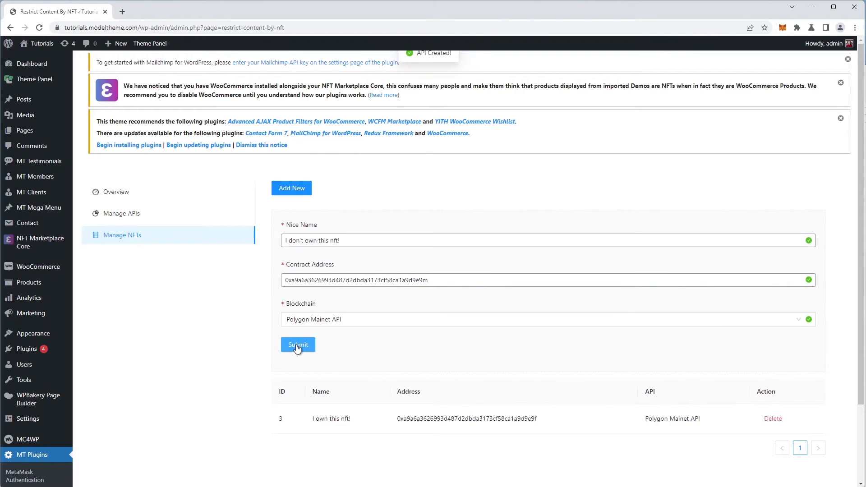
click(298, 345)
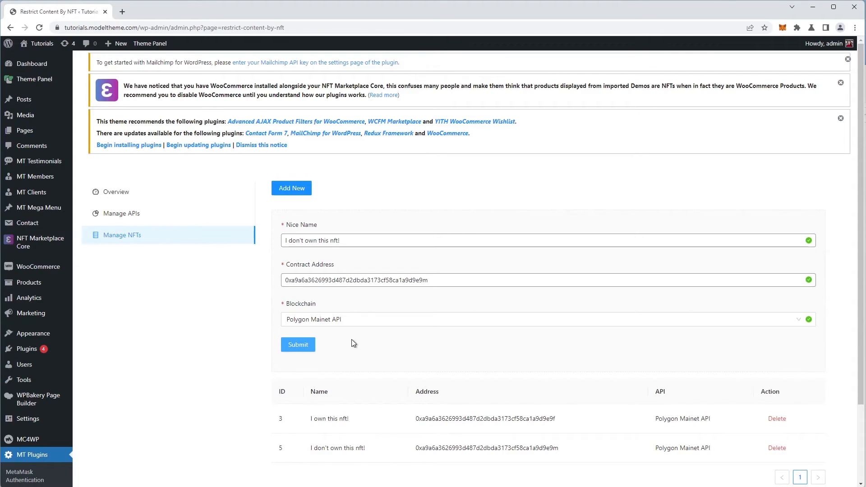
mouse_move(363, 343)
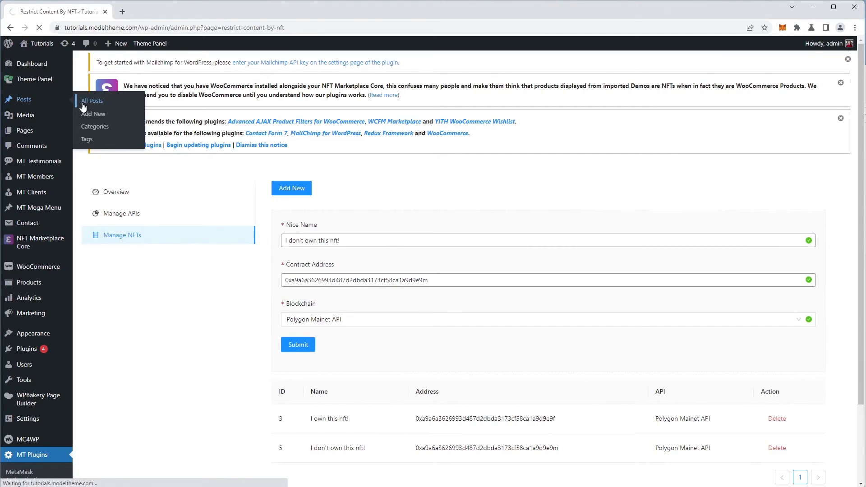
Require 'I own this nft!' on the Hello world post, update it, and view it
click(91, 100)
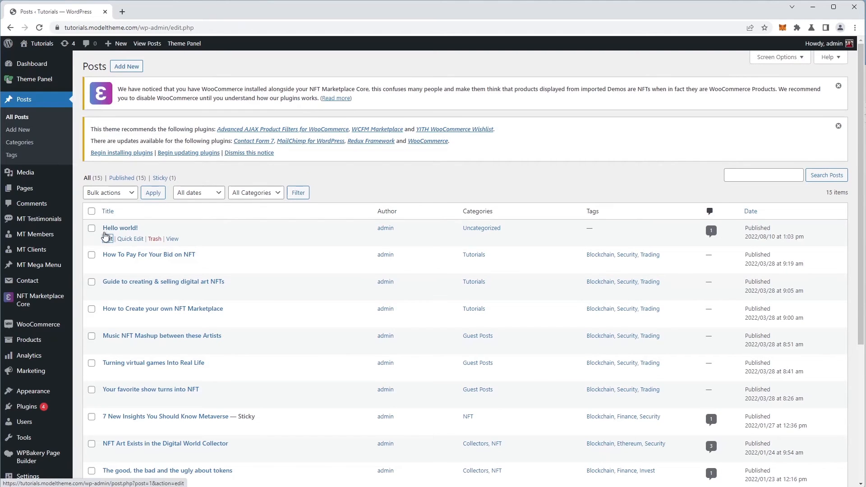
click(120, 227)
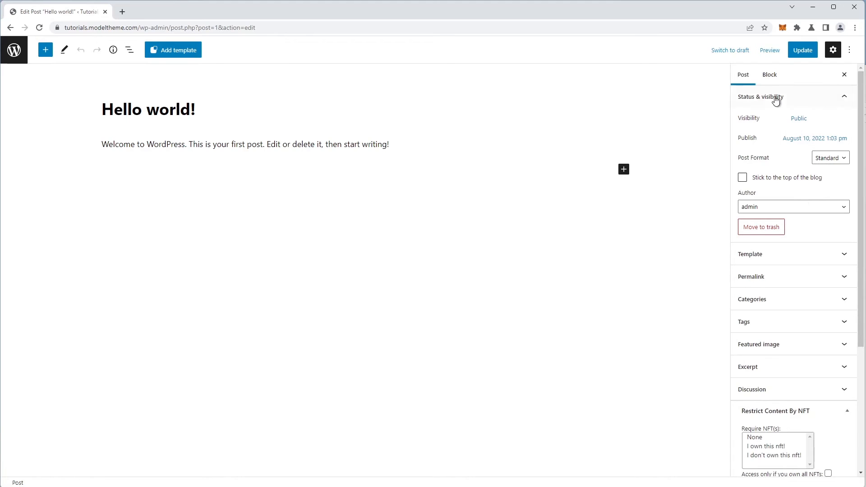
mouse_move(763, 289)
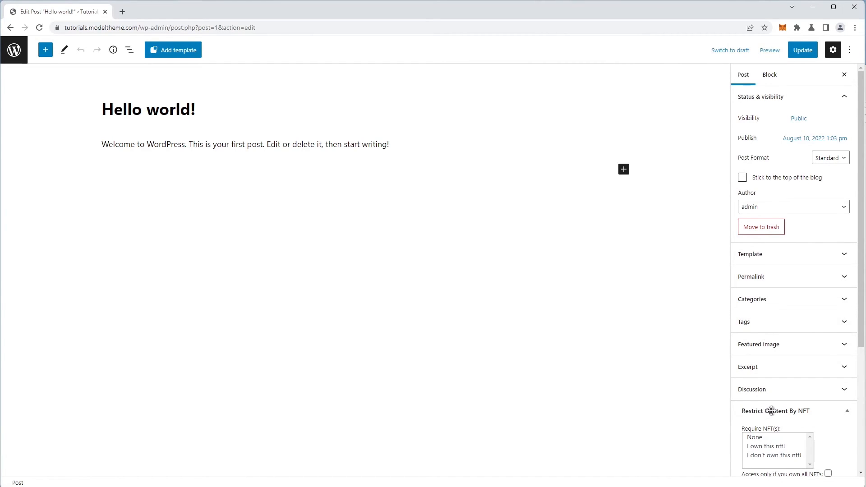
scroll(down, 3)
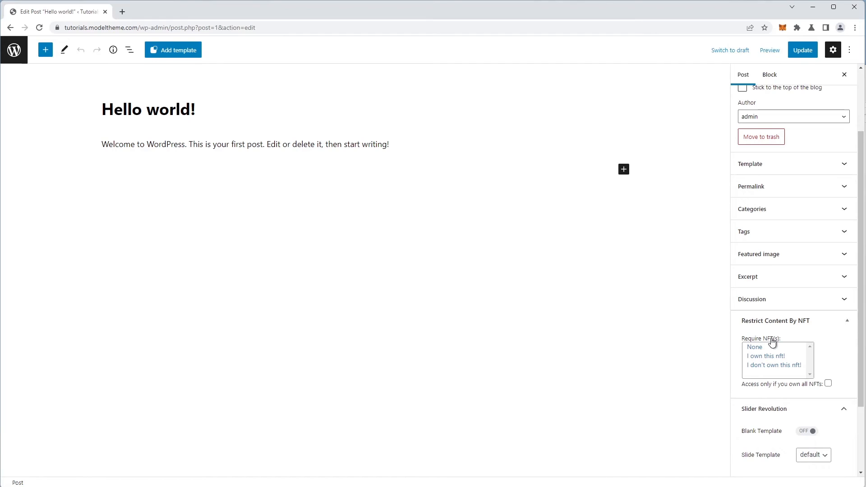
click(766, 356)
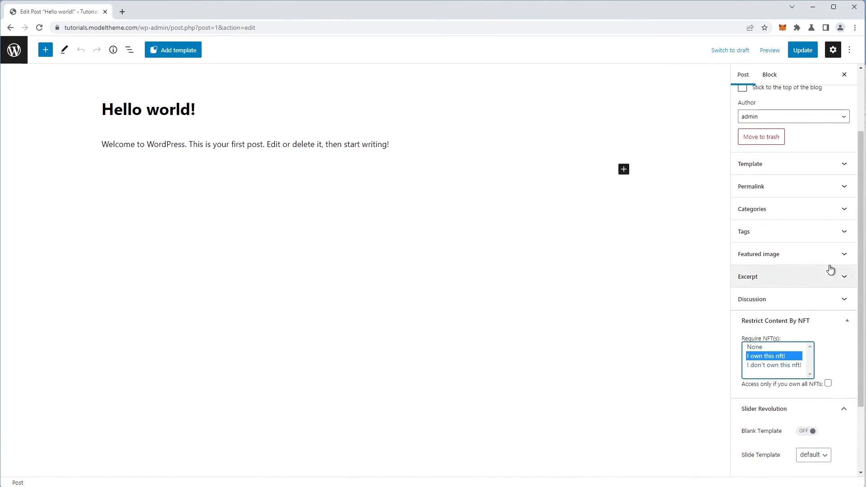
click(802, 49)
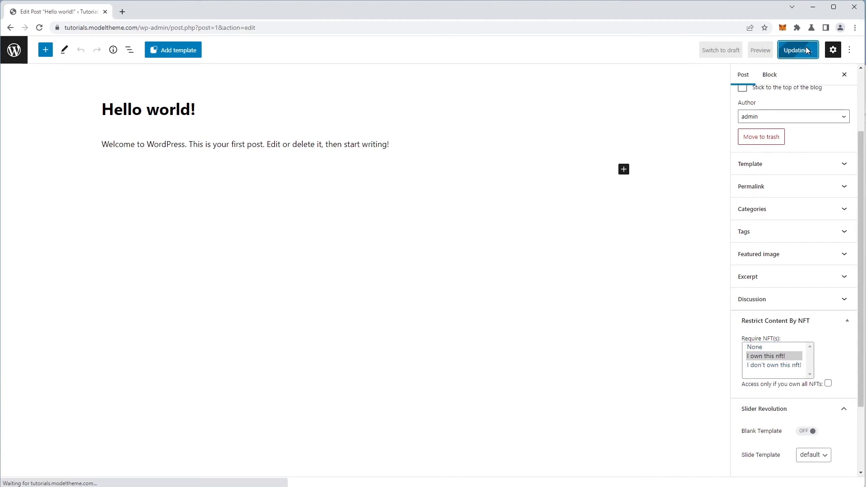
click(797, 49)
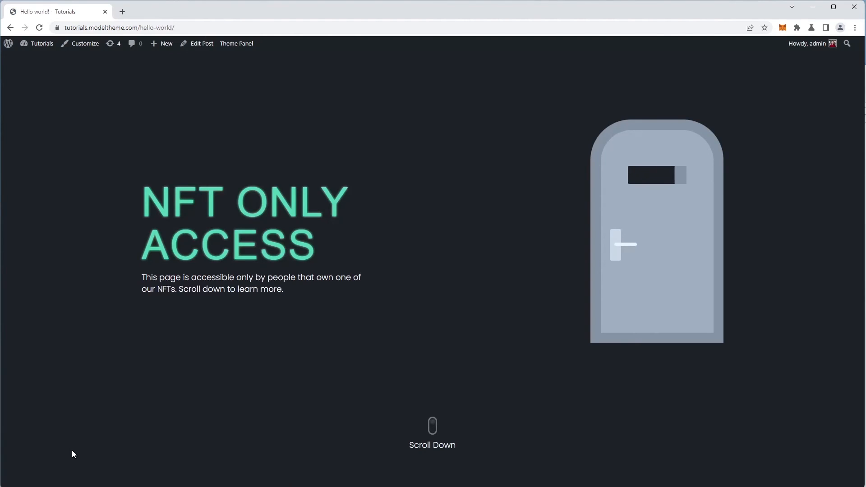
mouse_move(176, 369)
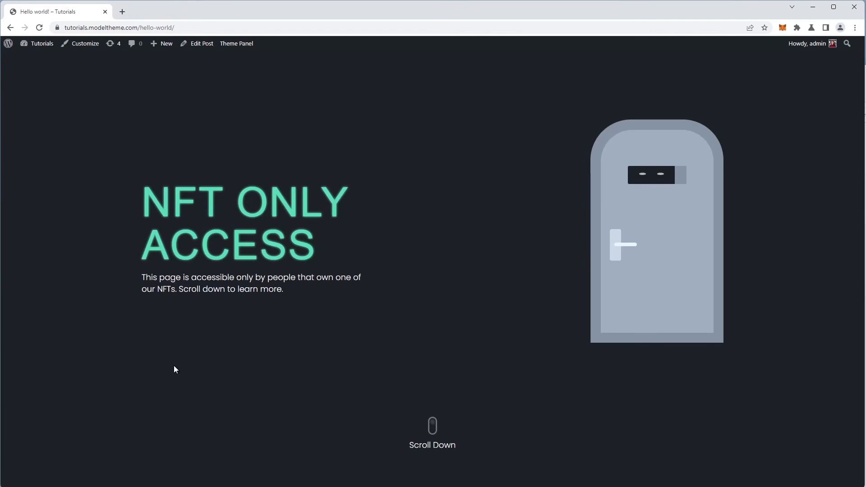
mouse_move(188, 364)
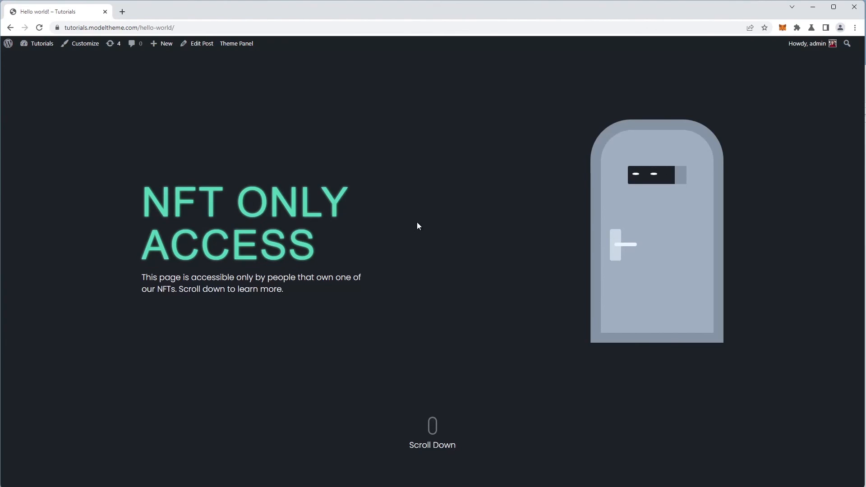
Scroll to Troubleshooting and select the 'Currently linked with' wallet address
scroll(down, 3)
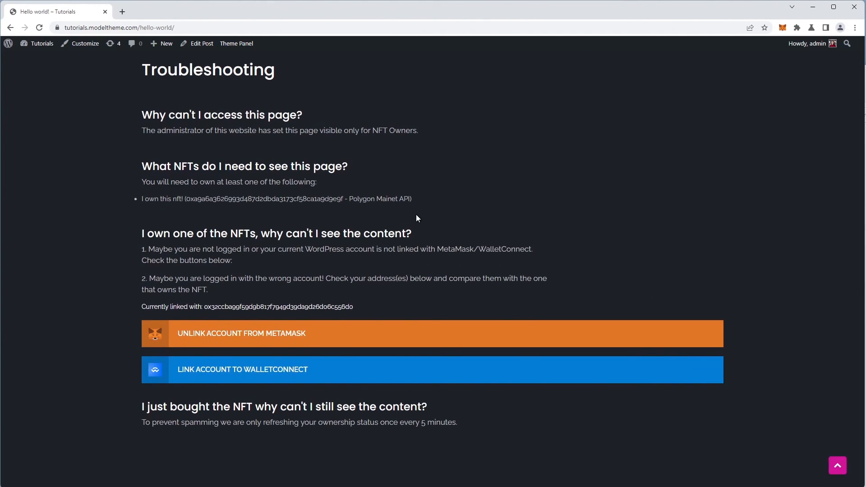
mouse_move(306, 161)
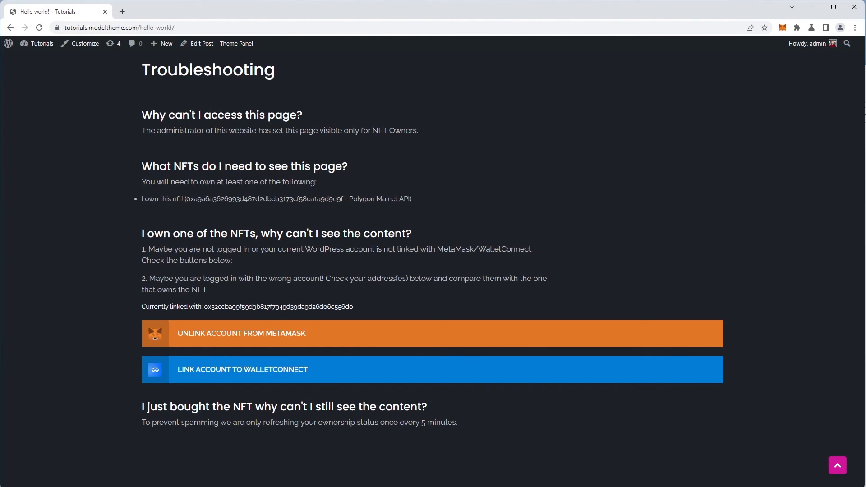
drag(215, 307, 352, 306)
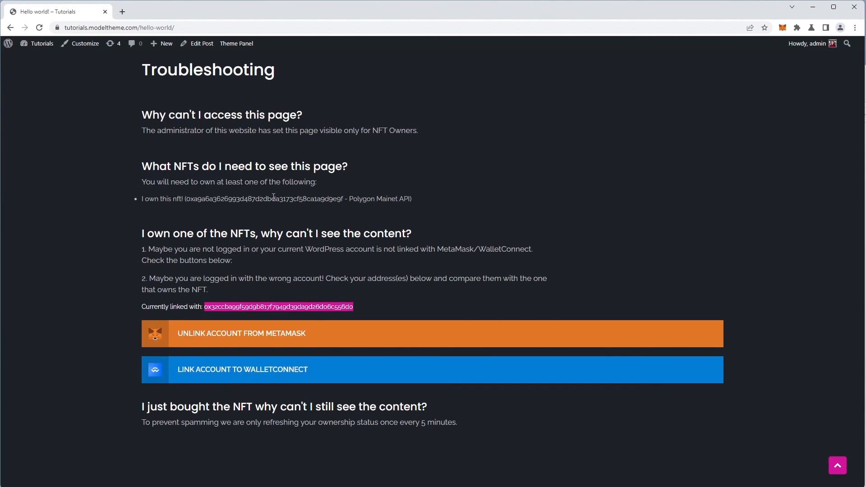
mouse_move(123, 13)
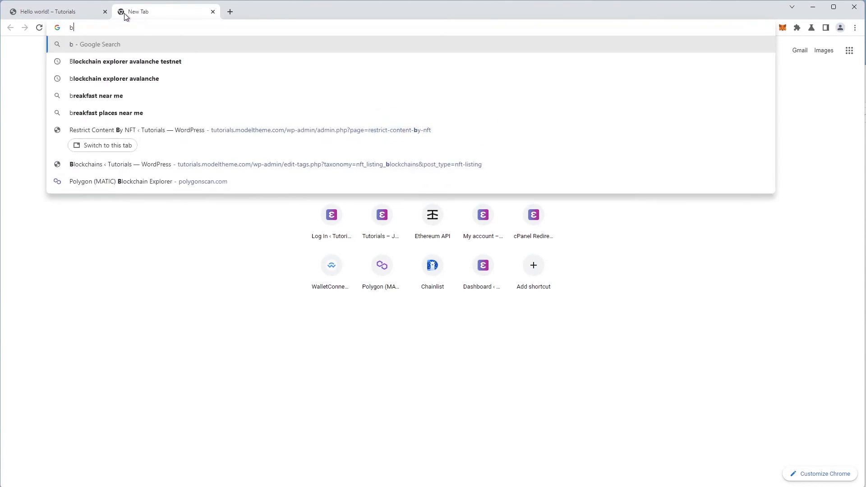
Search Google for 'blockchain explorer polygon' and open polygonscan.com
text(blockchain explorer)
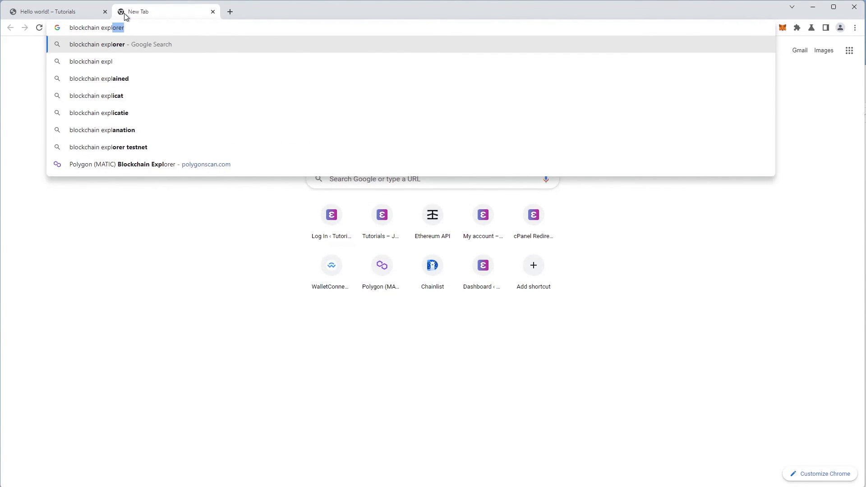
text(polygon)
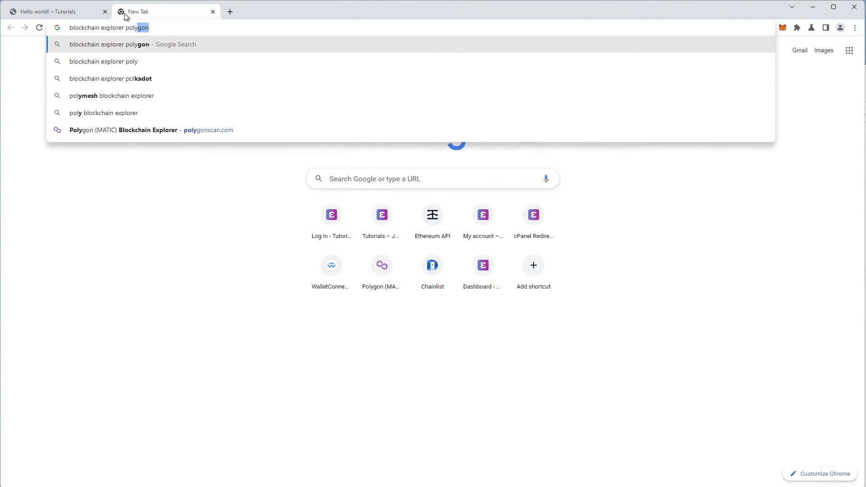
key(Enter)
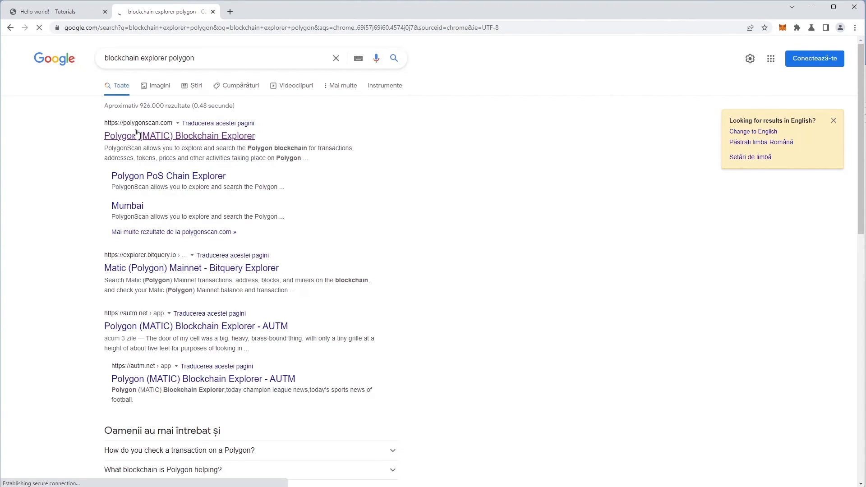
click(179, 135)
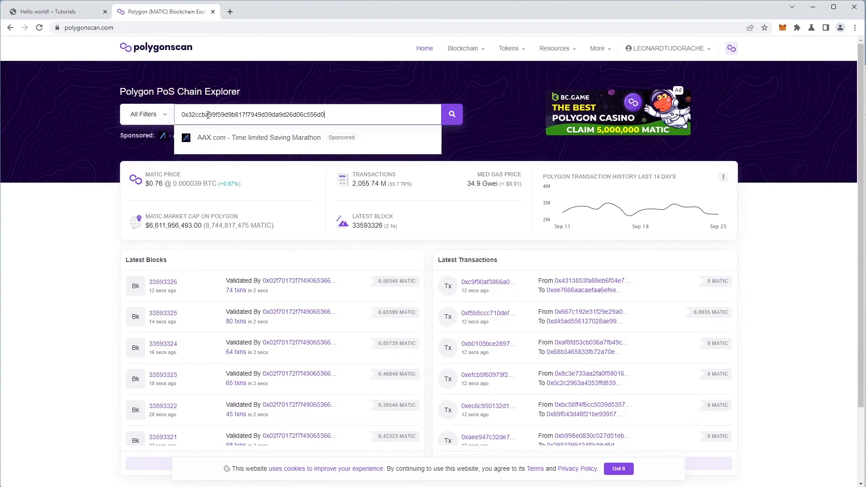
Look up the linked address, check its ERC-20 token transfers, then close the explorer
click(452, 114)
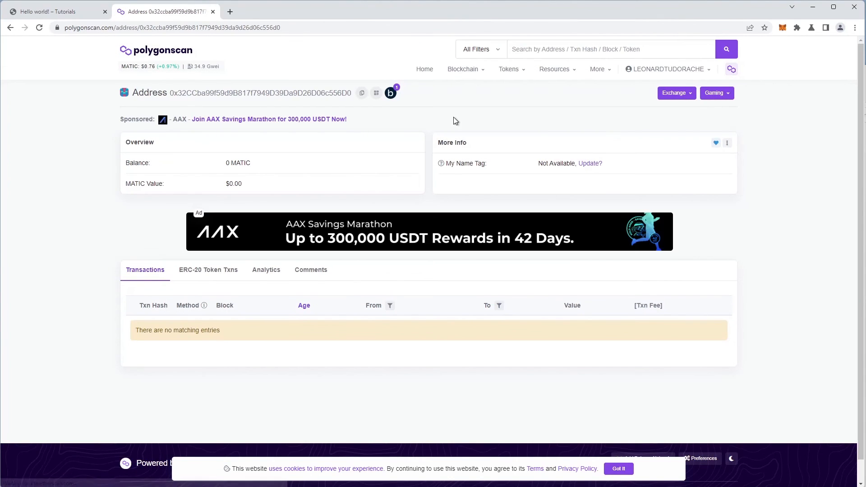
mouse_move(270, 335)
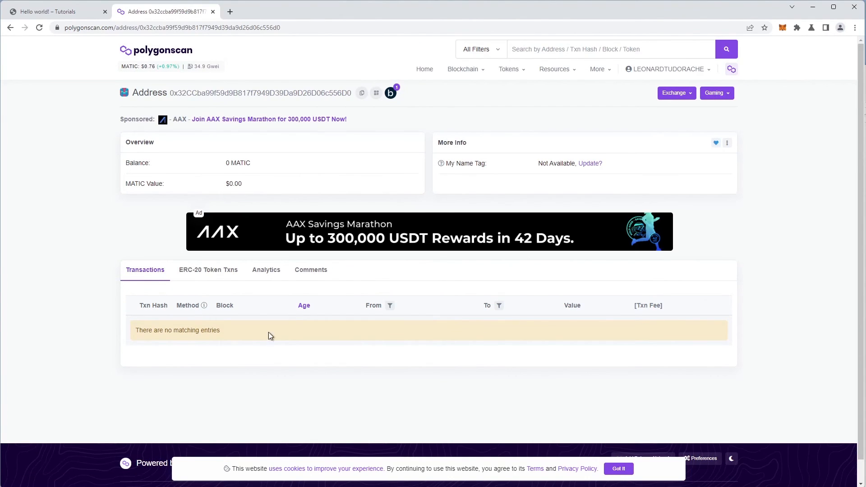
click(208, 270)
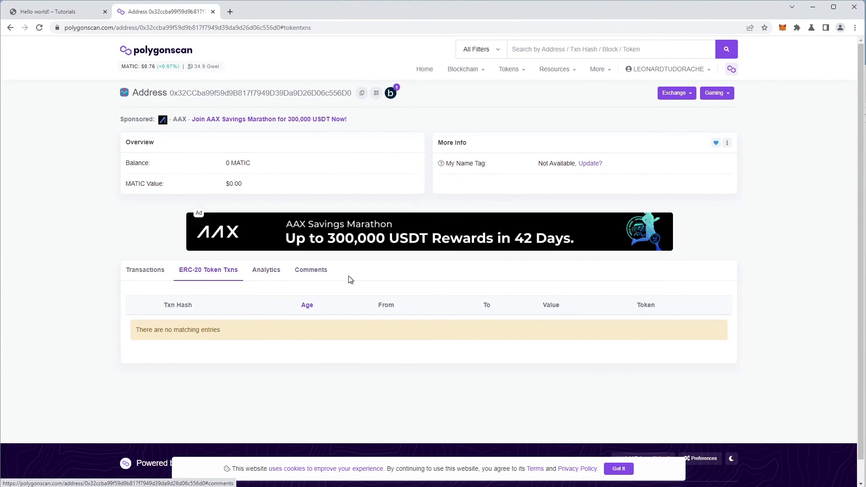
click(50, 12)
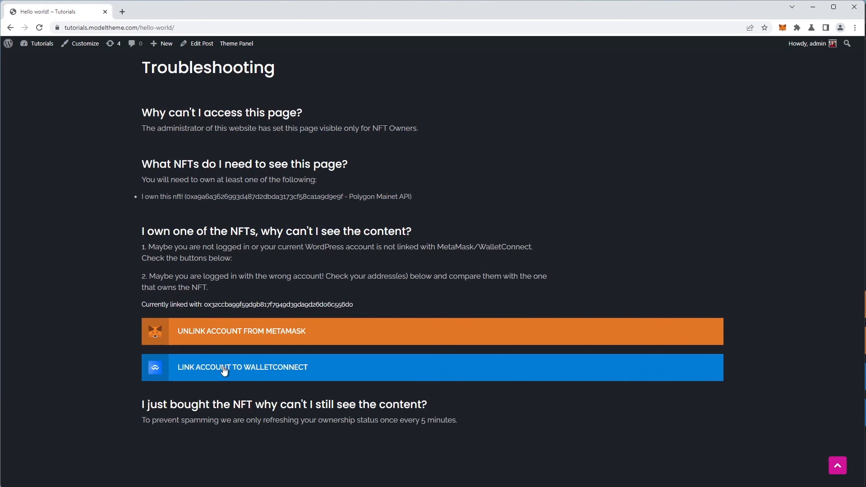
Link the account through 'Link Account to WalletConnect' so its address appears
click(224, 367)
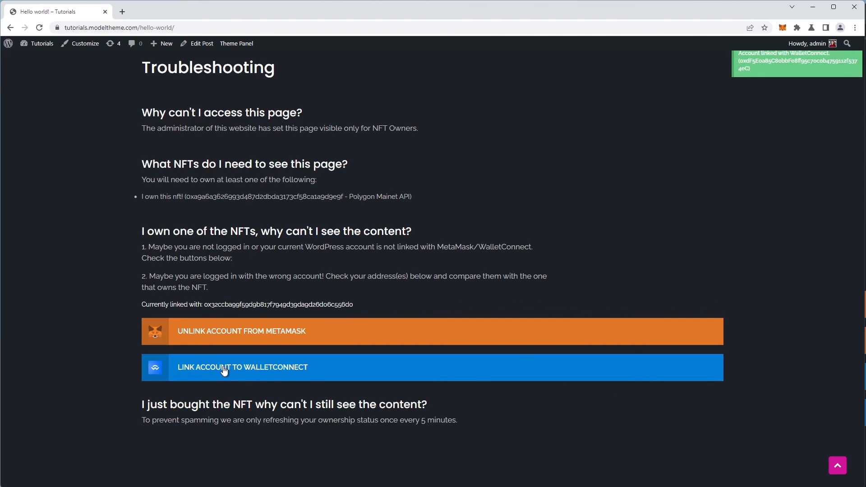
click(224, 367)
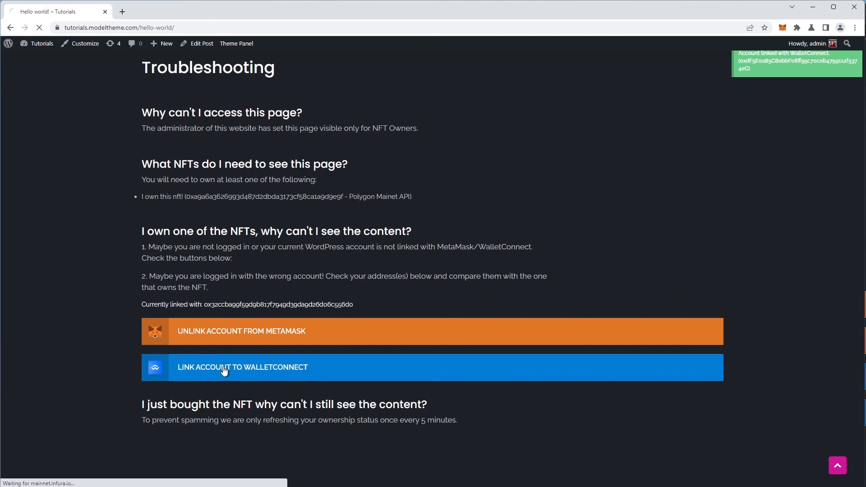
click(224, 367)
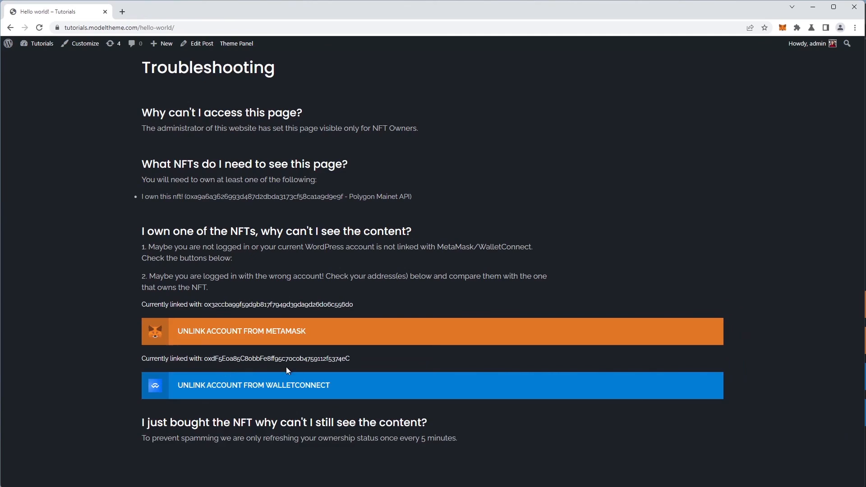